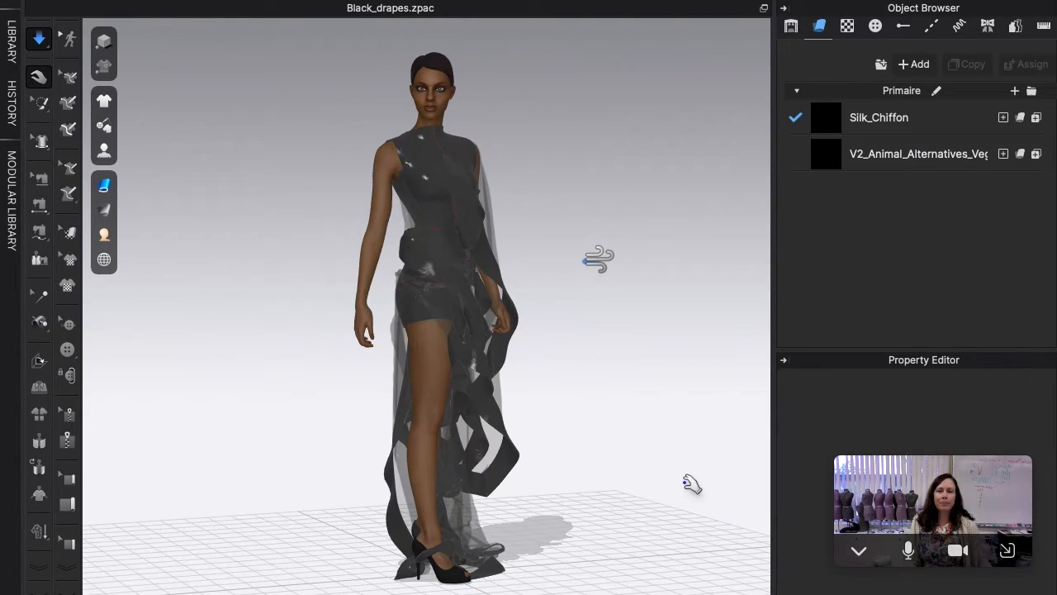
mouse_move(139, 219)
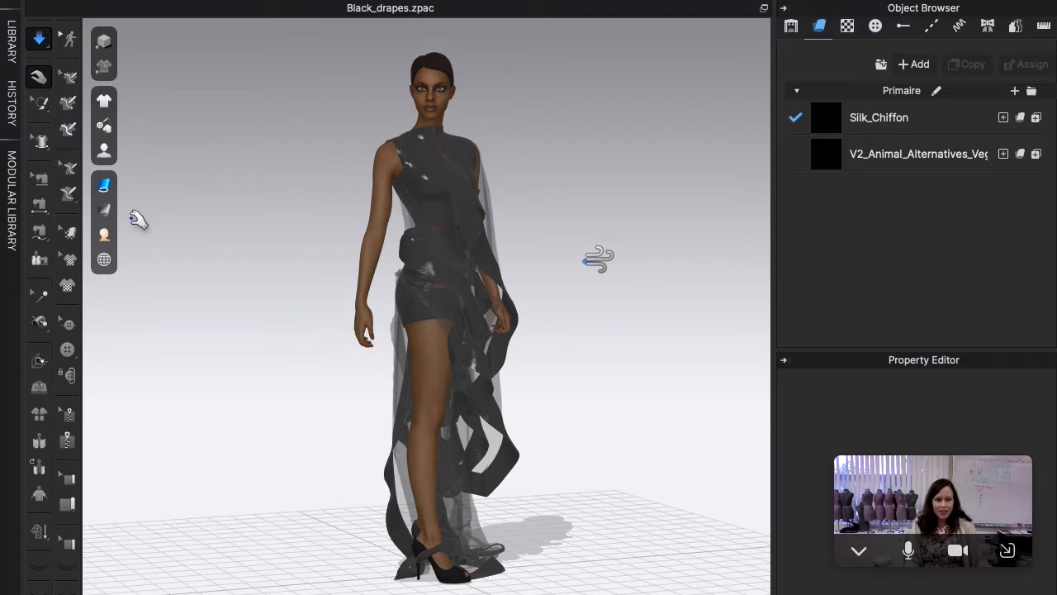
Review the Garment Rendering Style and Environment Display menu options in the 3D toolbar
left_click(103, 183)
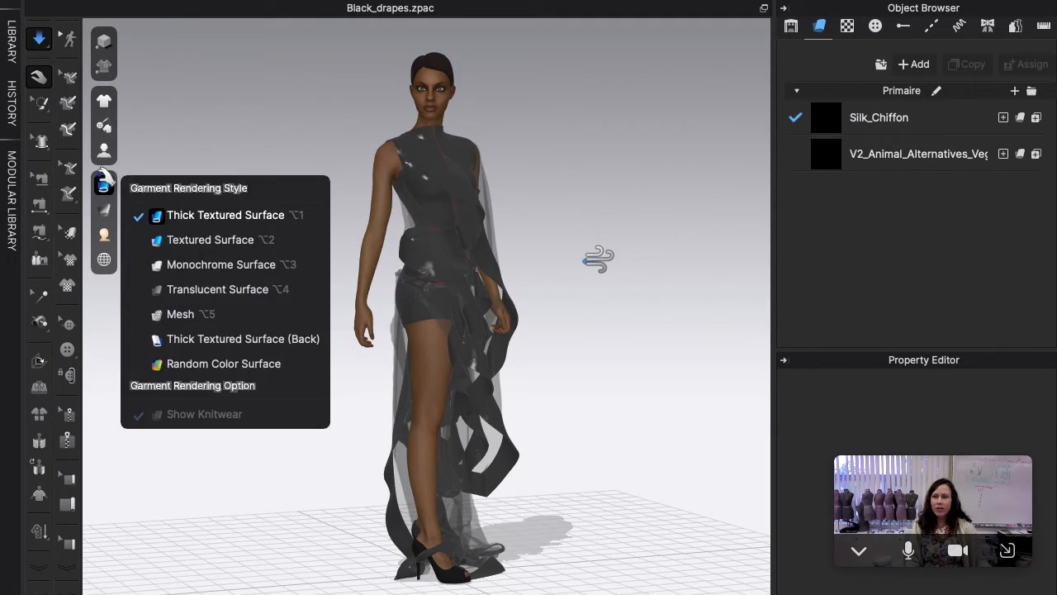
left_click(104, 259)
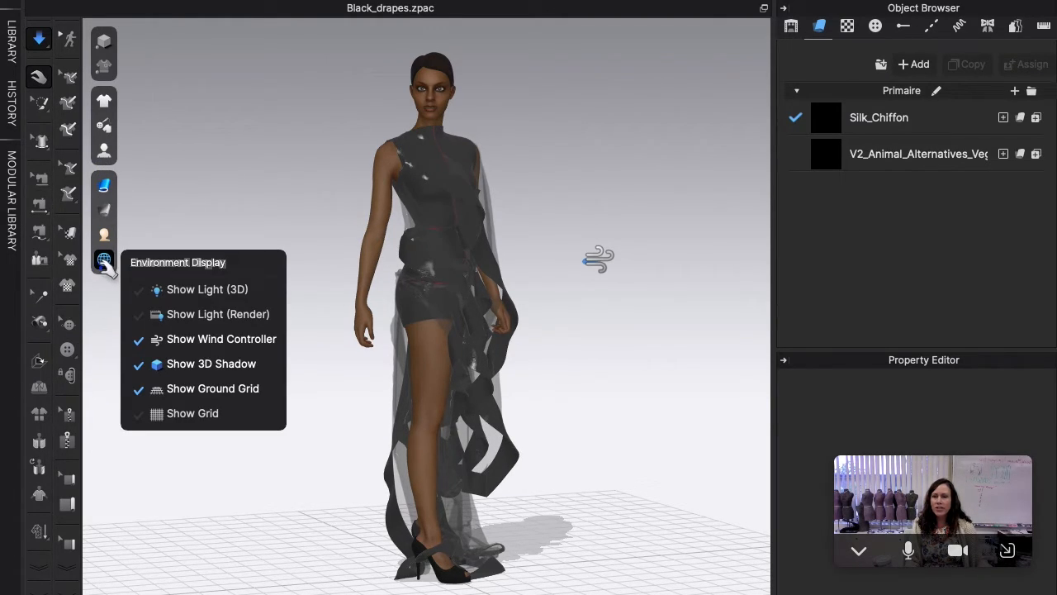
mouse_move(219, 347)
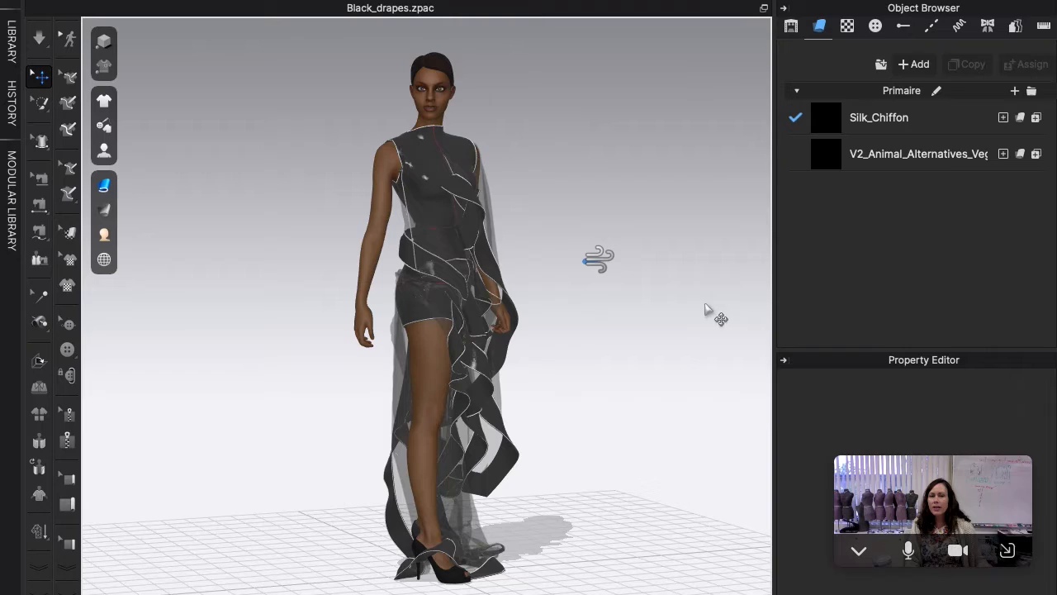
Select the wind controller and orbit to a top-down view over the avatar
left_click(598, 258)
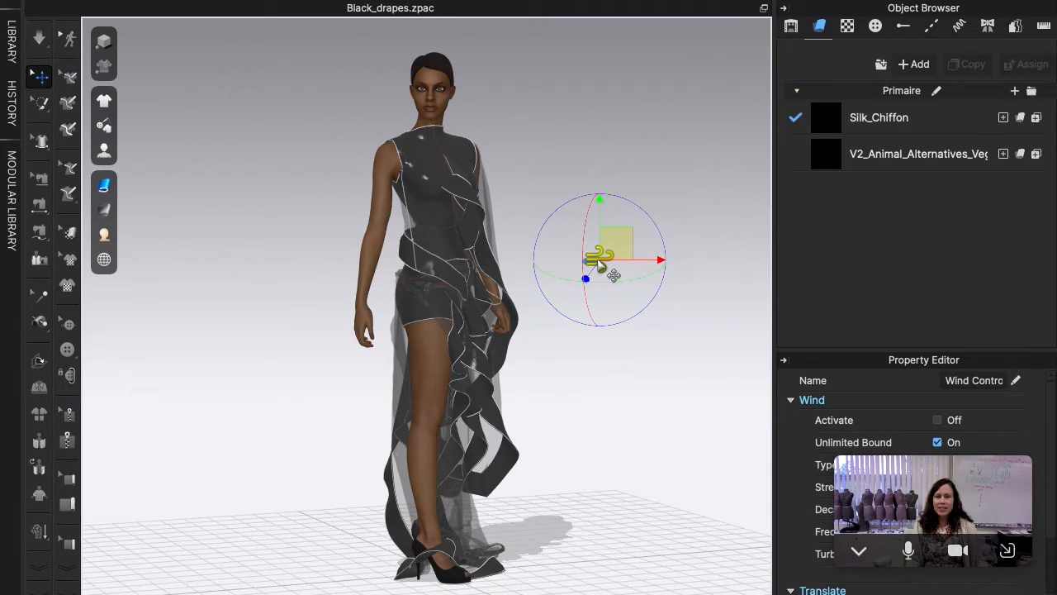
mouse_move(601, 357)
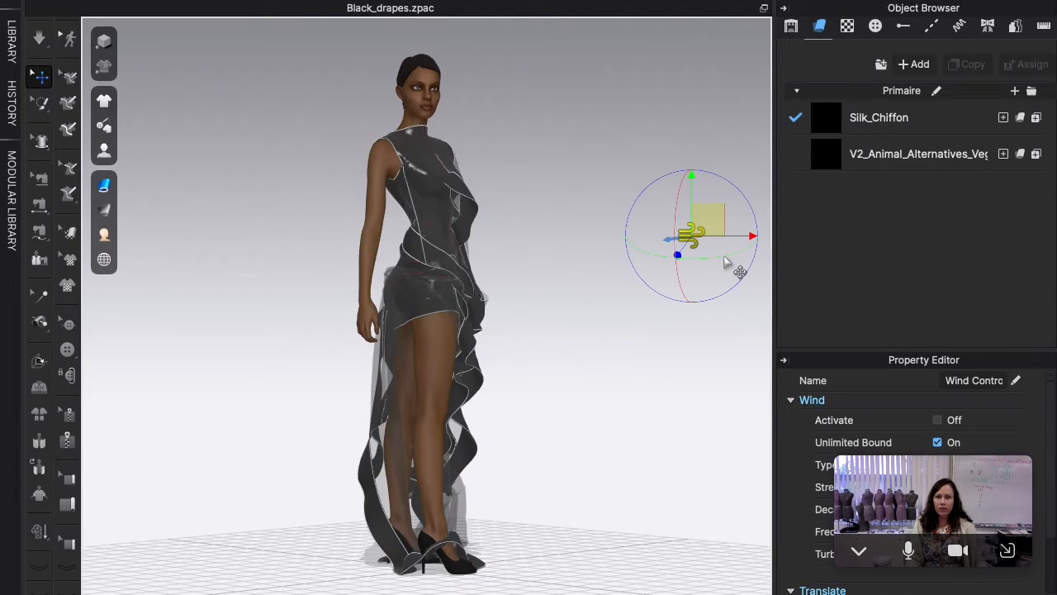
left_click_drag(693, 240, 653, 334)
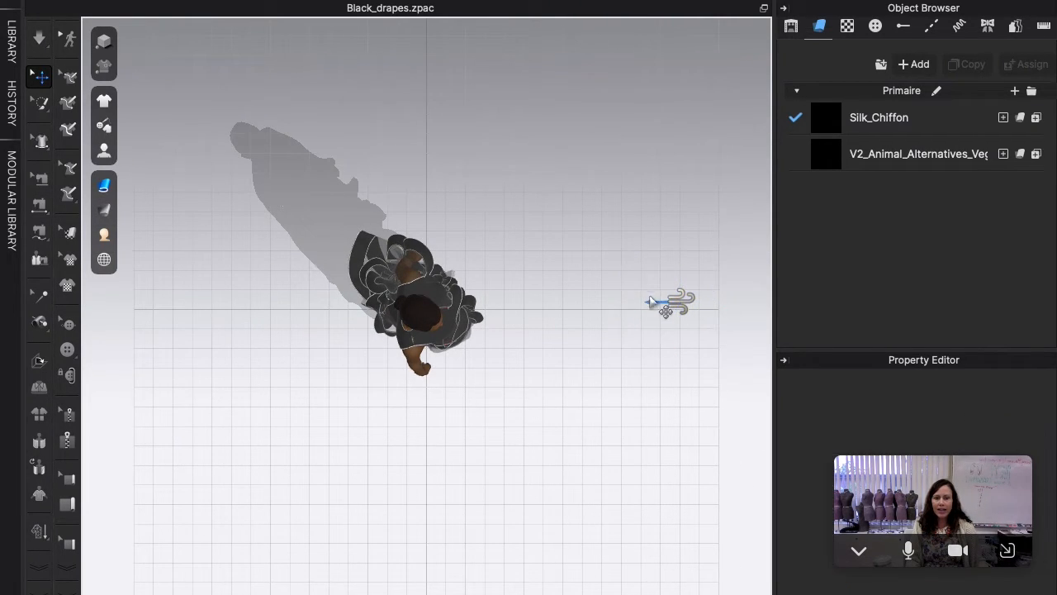
Select the wind controller gizmo and drag its red axis arrow toward the avatar
left_click(671, 302)
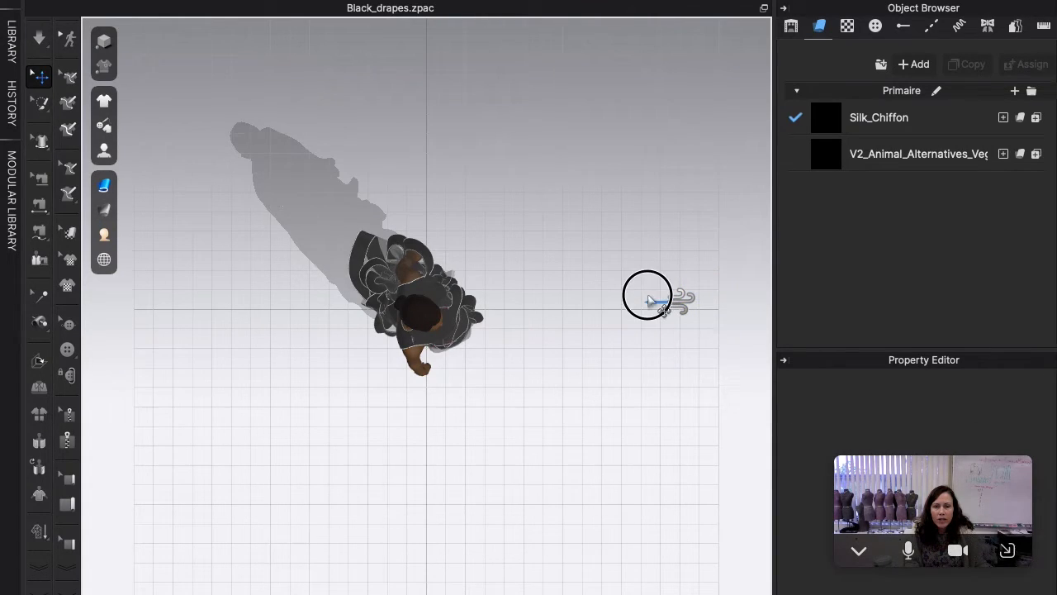
left_click(649, 295)
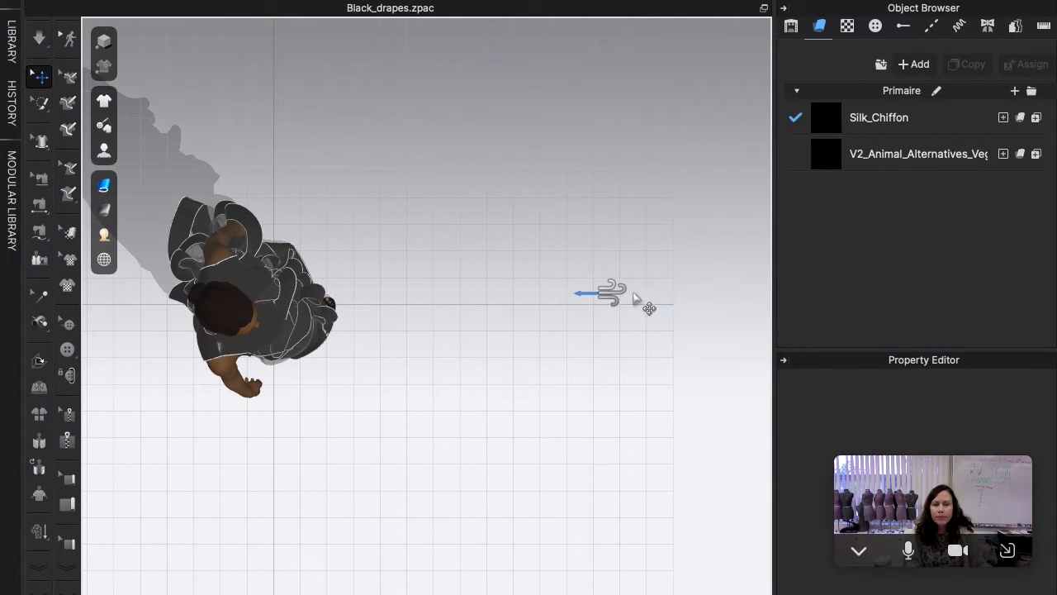
left_click(611, 293)
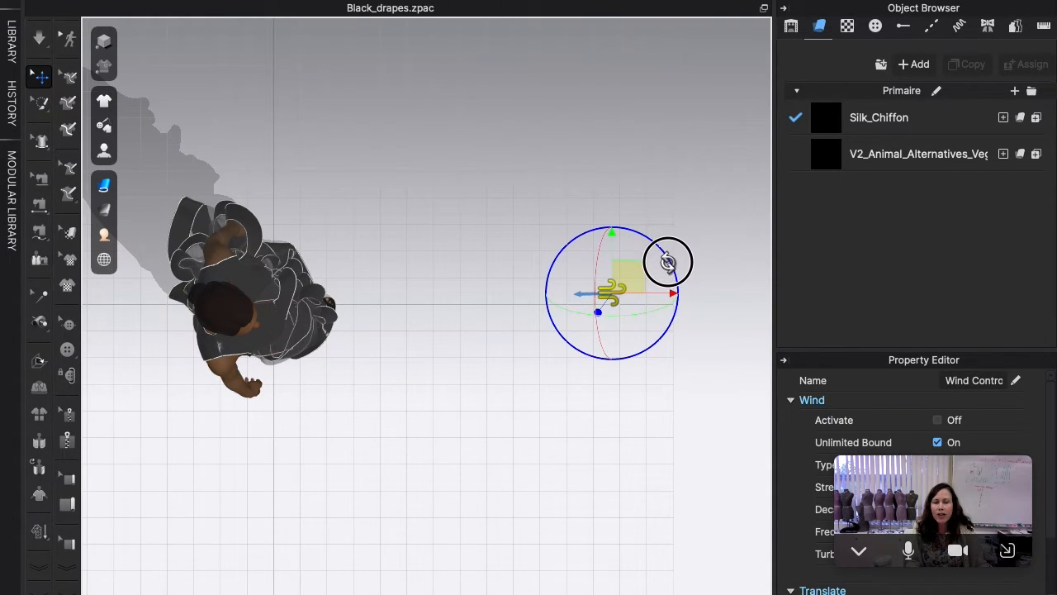
mouse_move(631, 407)
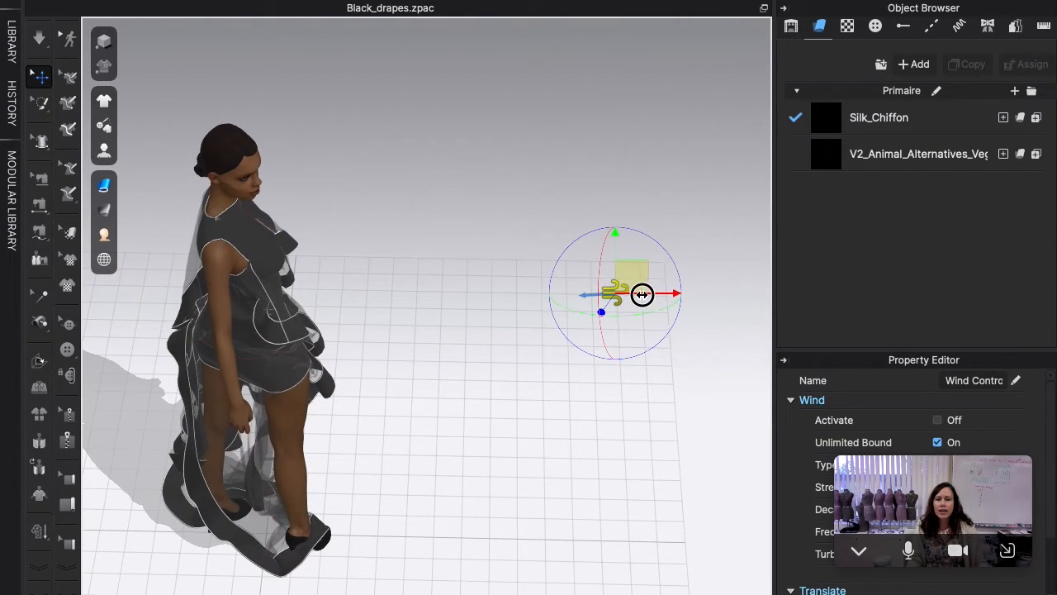
left_click_drag(642, 295, 580, 294)
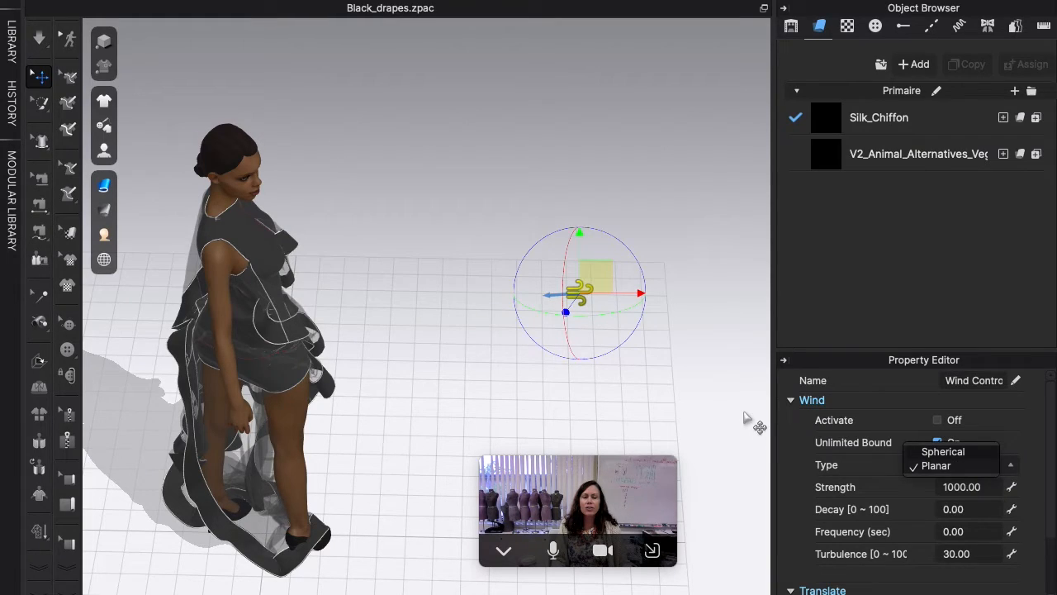
Set Wind Type to Planar, activate wind to blow the chiffon, then deactivate it
left_click(936, 466)
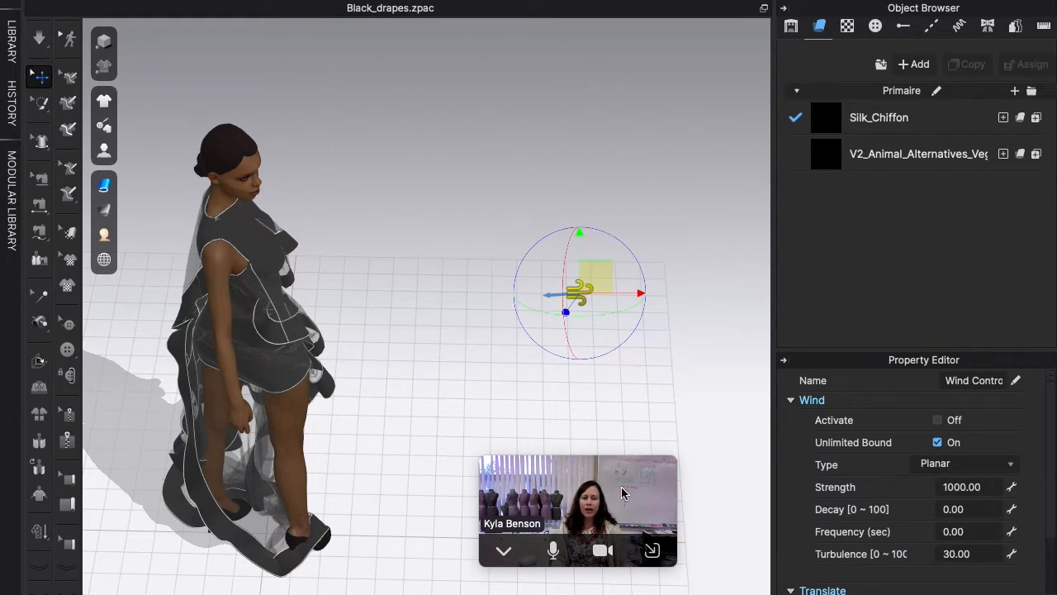
left_click_drag(578, 494, 789, 491)
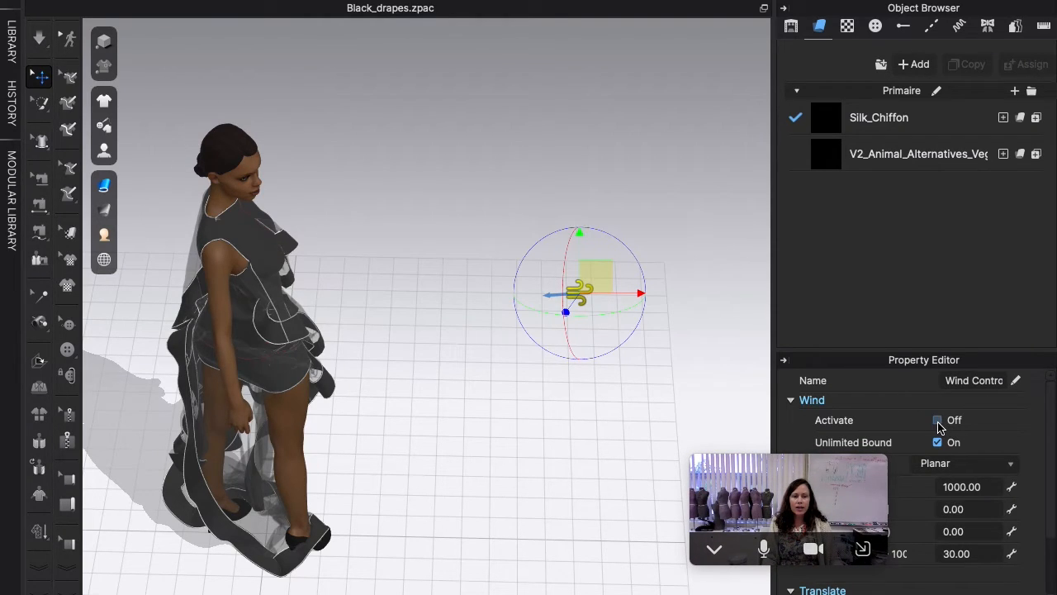
left_click(937, 419)
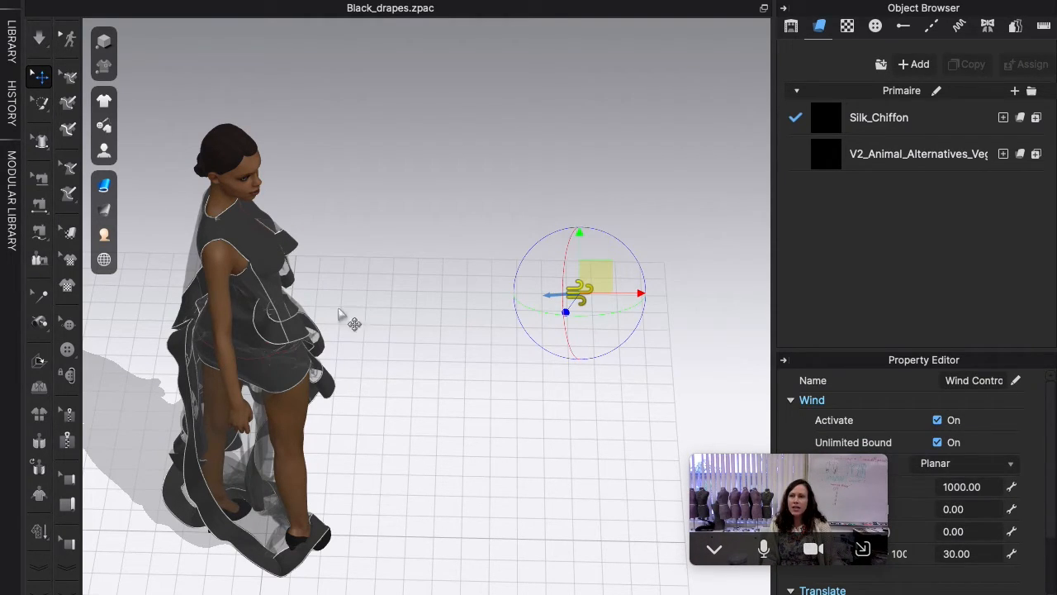
mouse_move(453, 328)
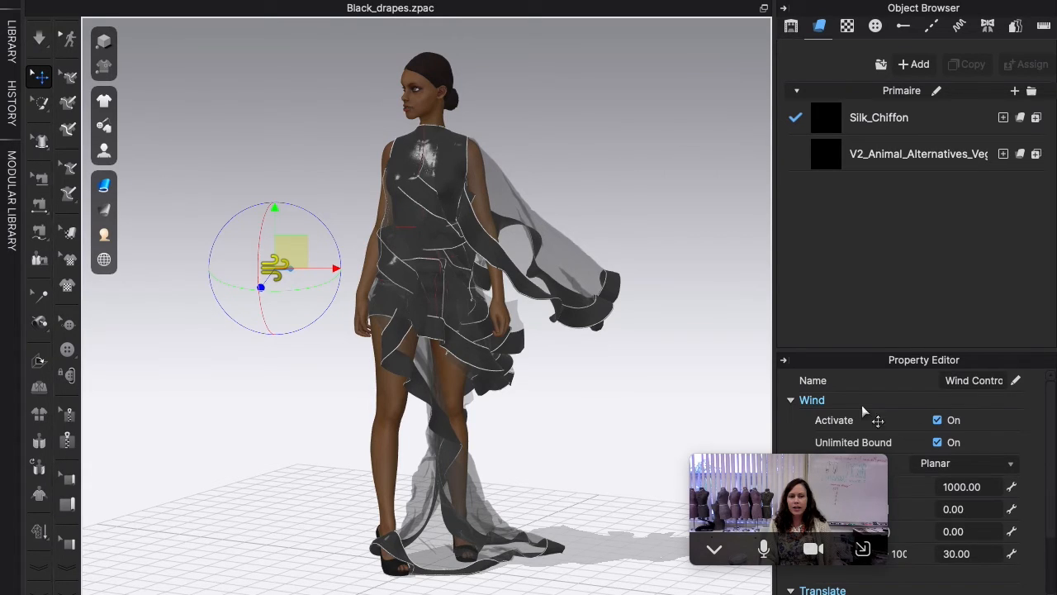
left_click(938, 419)
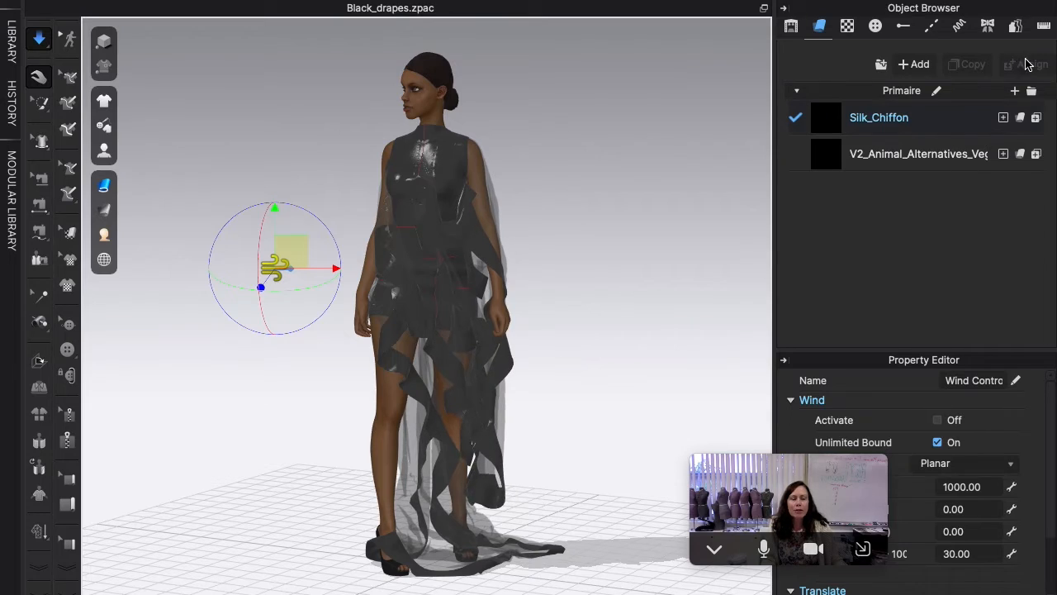
Switch to Animation mode and accept the Animation (Stable) quality notice
left_click(1027, 65)
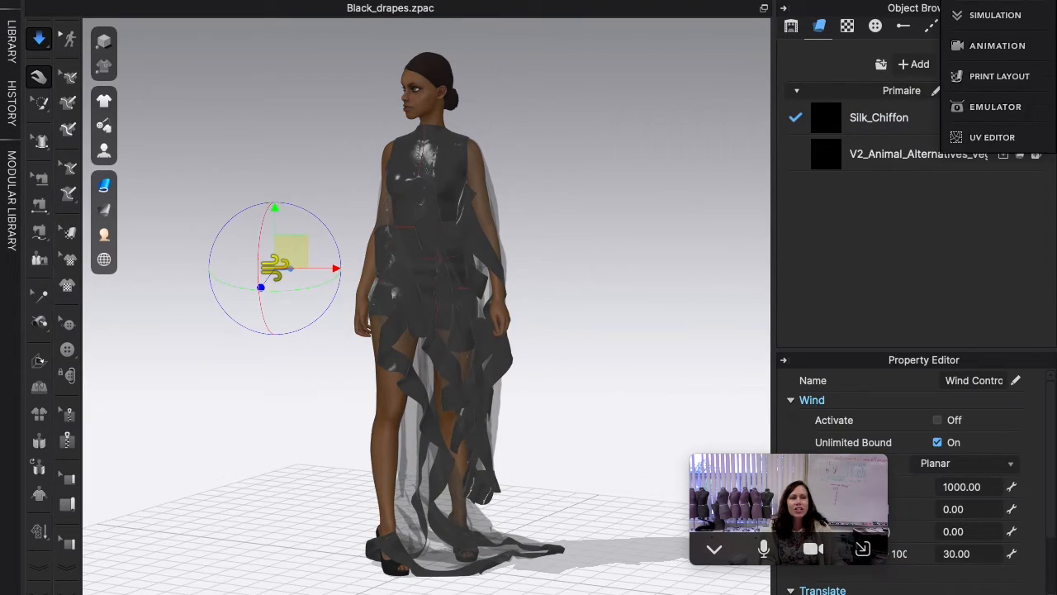
left_click(997, 45)
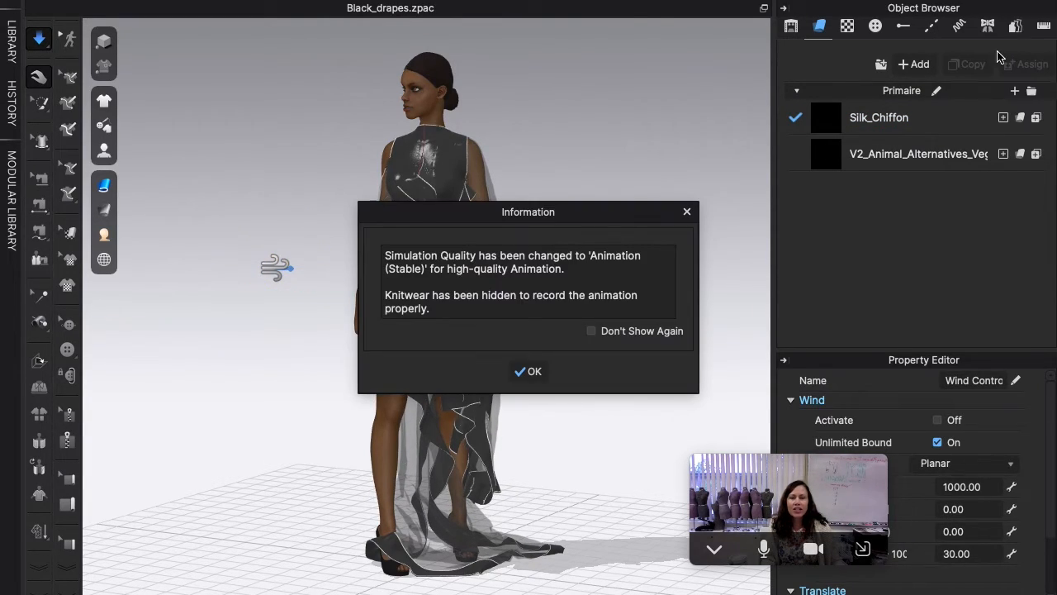
left_click(529, 371)
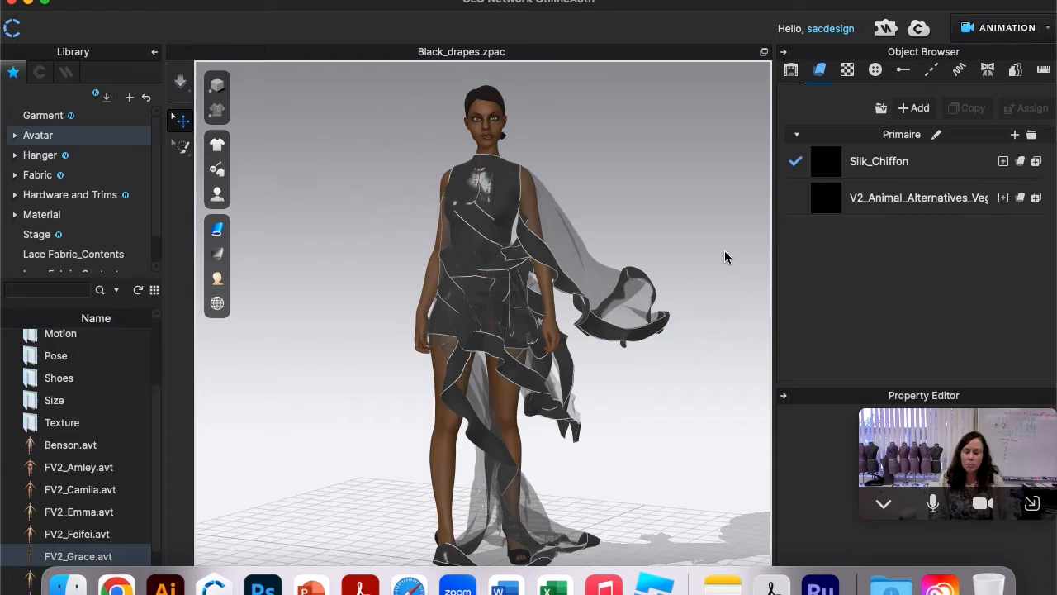
mouse_move(314, 529)
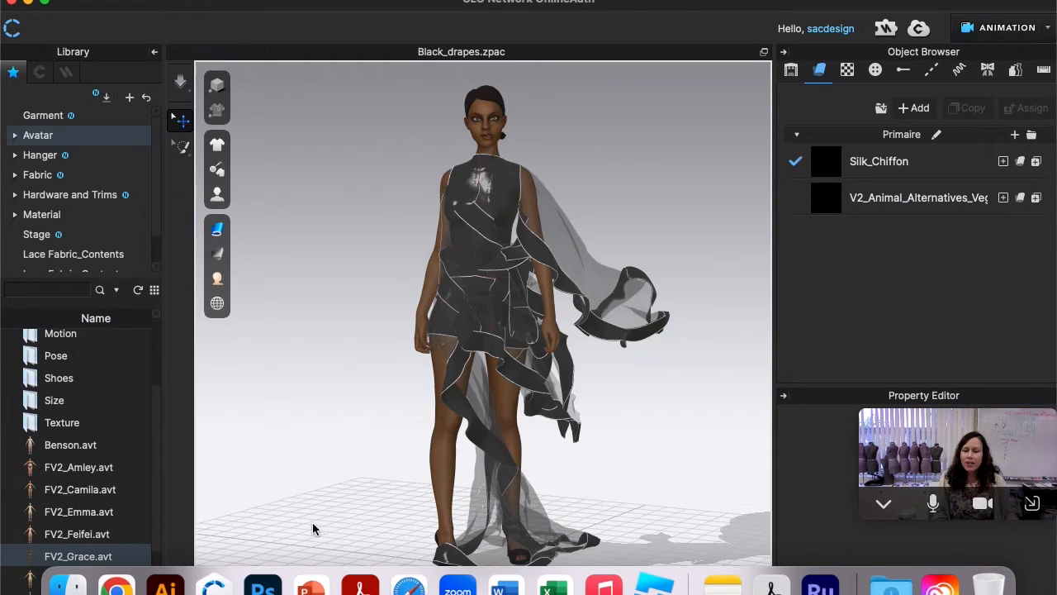
mouse_move(382, 411)
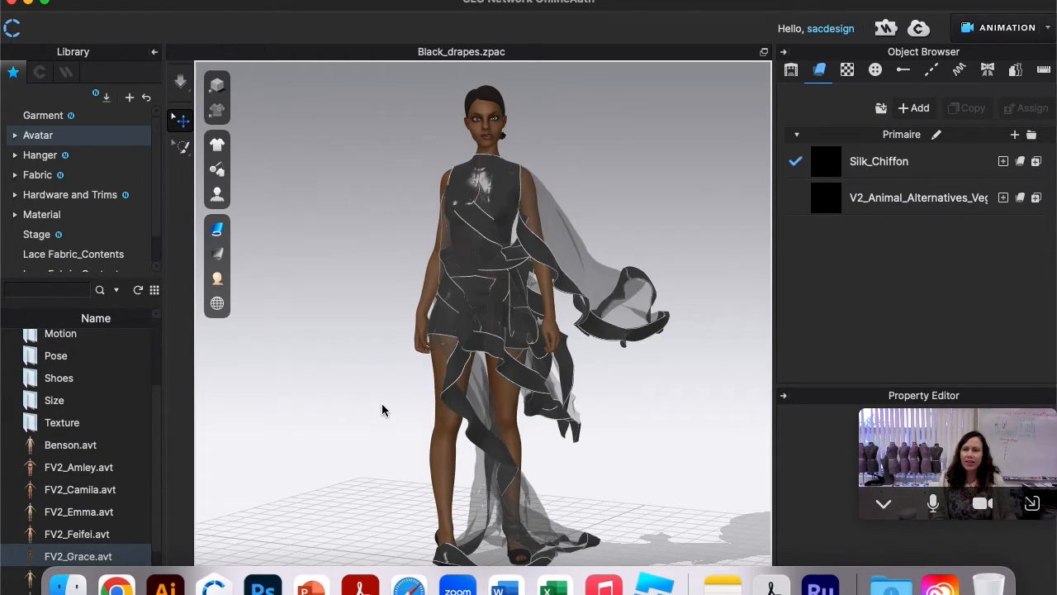
Uncheck Show Ground Grid in the Environment Display menu, leaving only the shadow
left_click(217, 304)
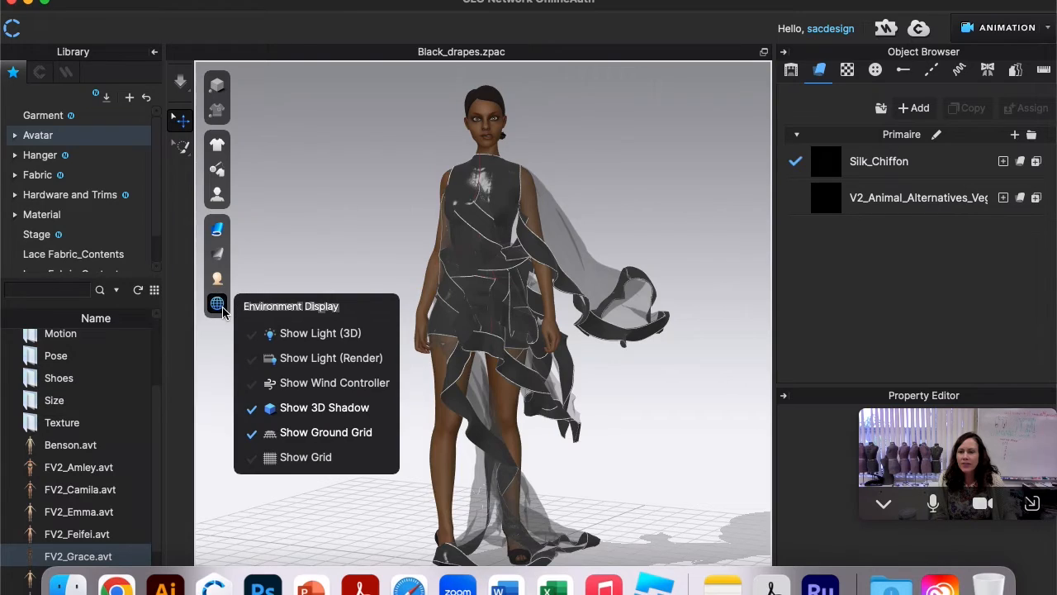
mouse_move(347, 441)
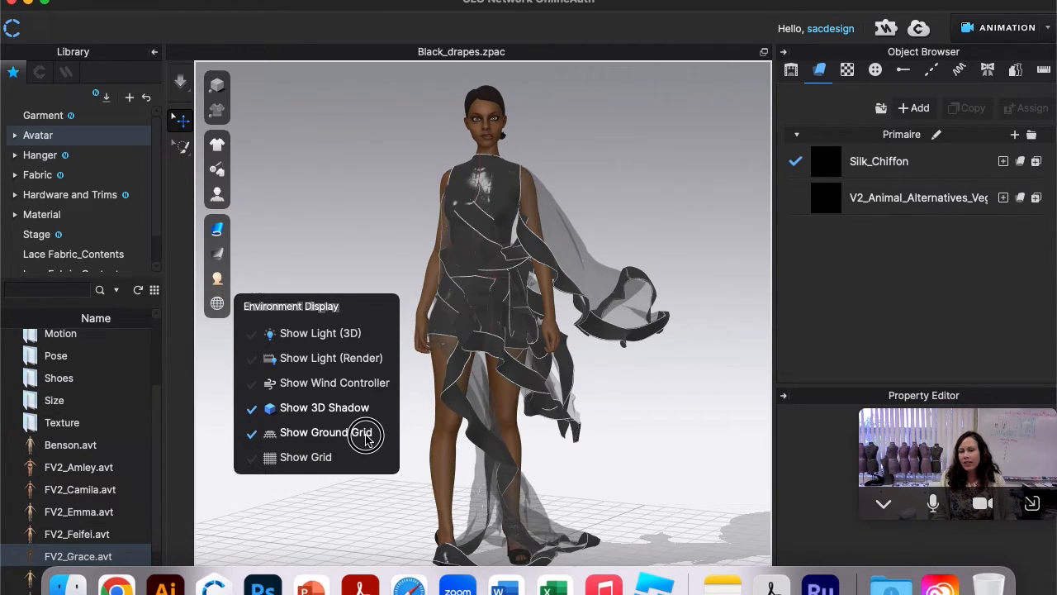
left_click(326, 432)
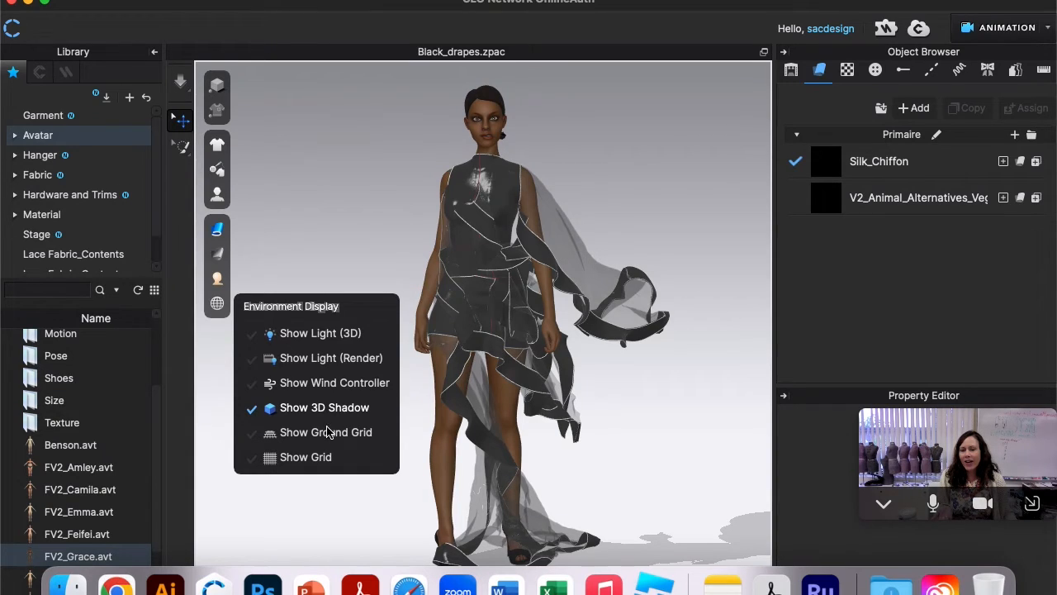
left_click(343, 205)
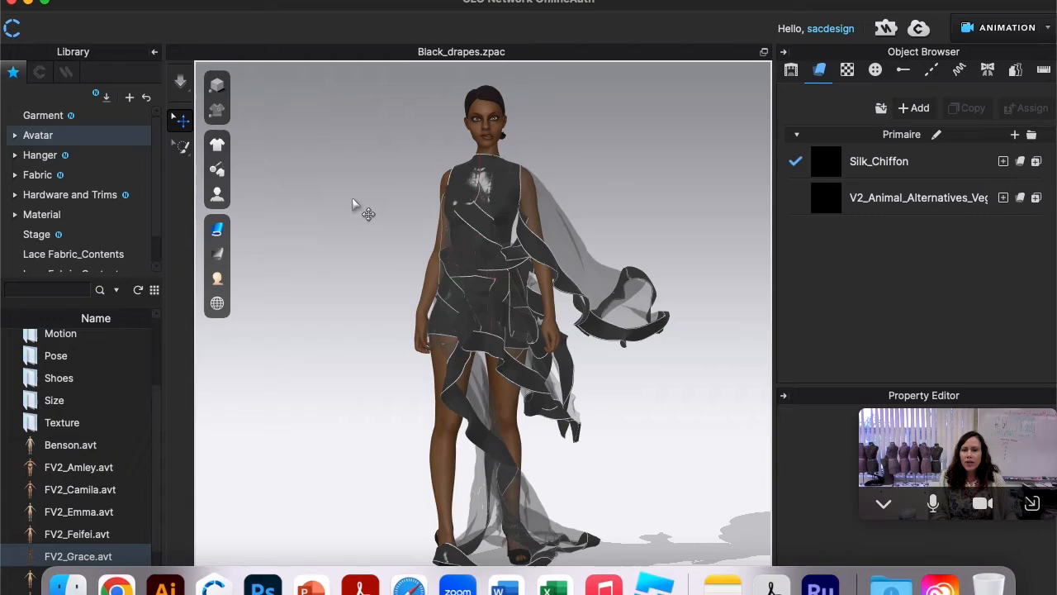
mouse_move(227, 320)
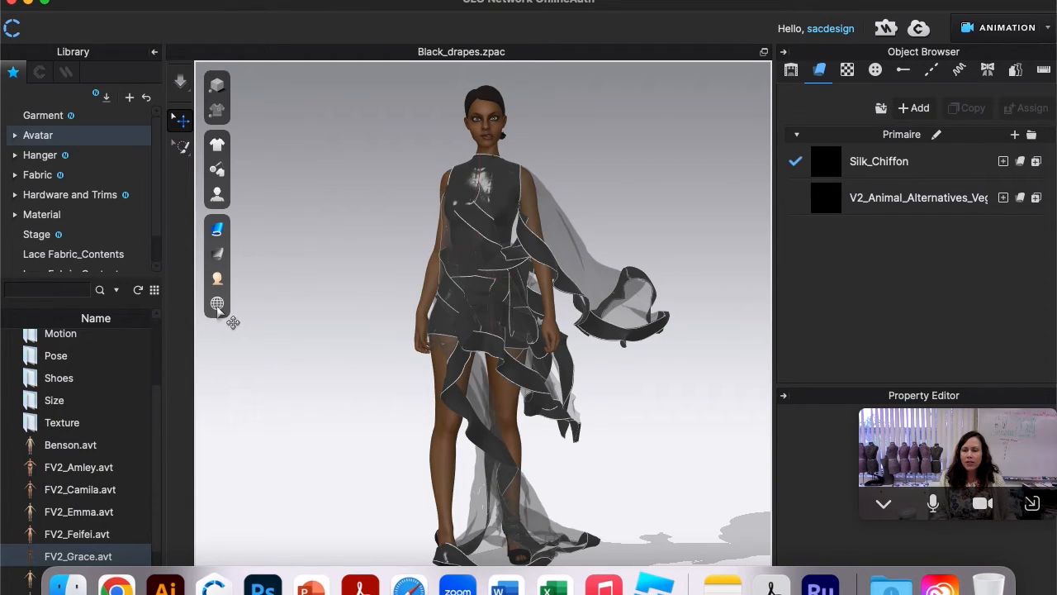
left_click(217, 303)
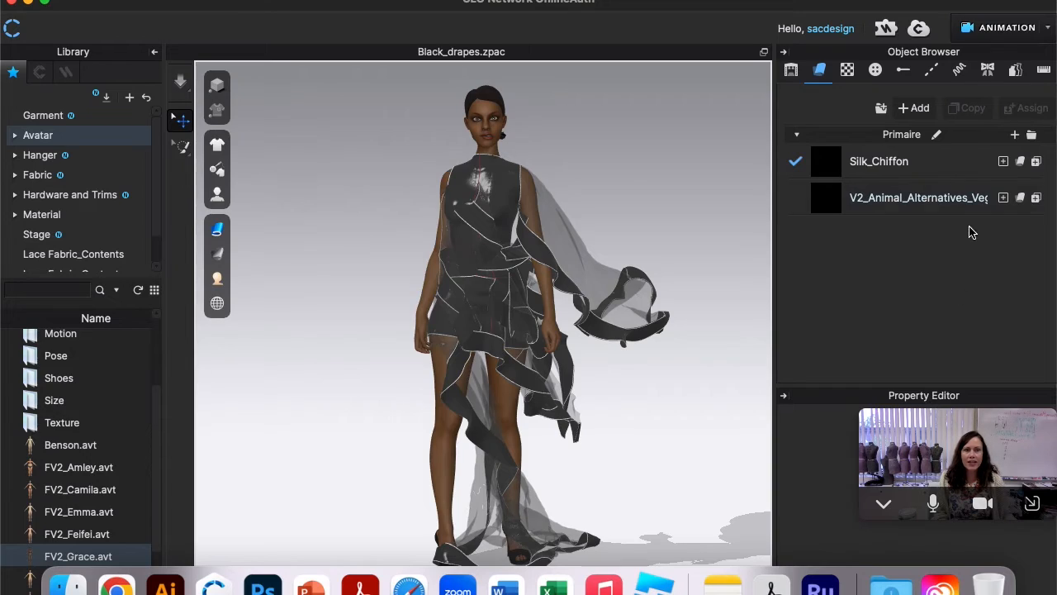
left_click(1006, 27)
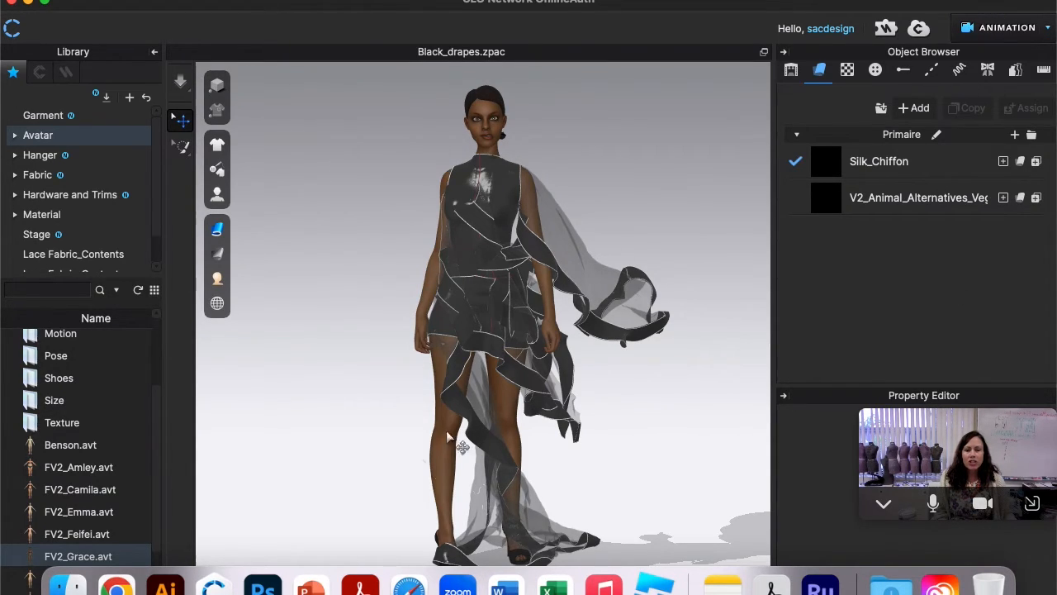
mouse_move(279, 136)
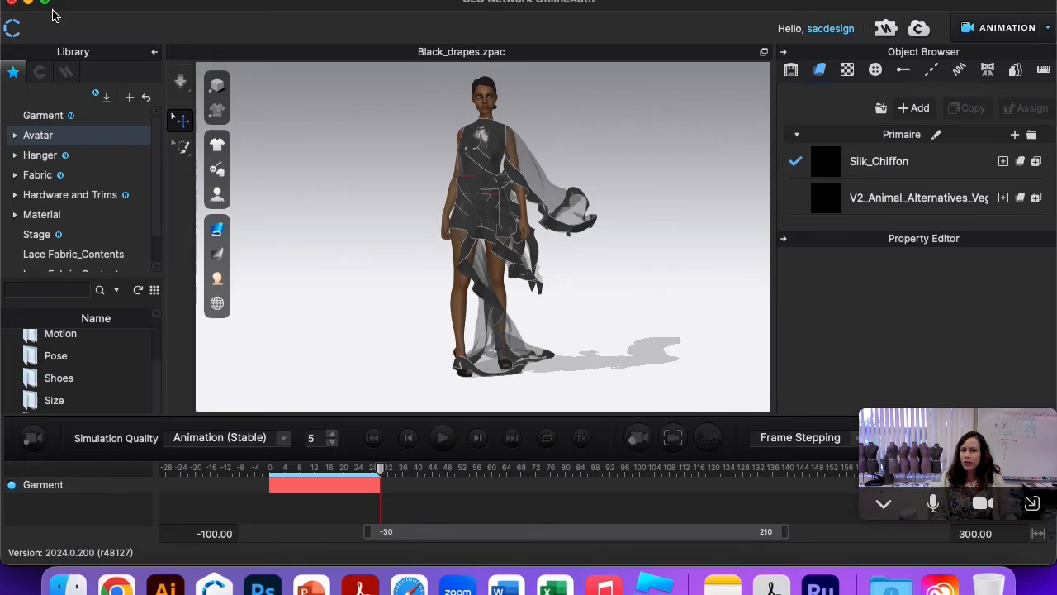
mouse_move(486, 254)
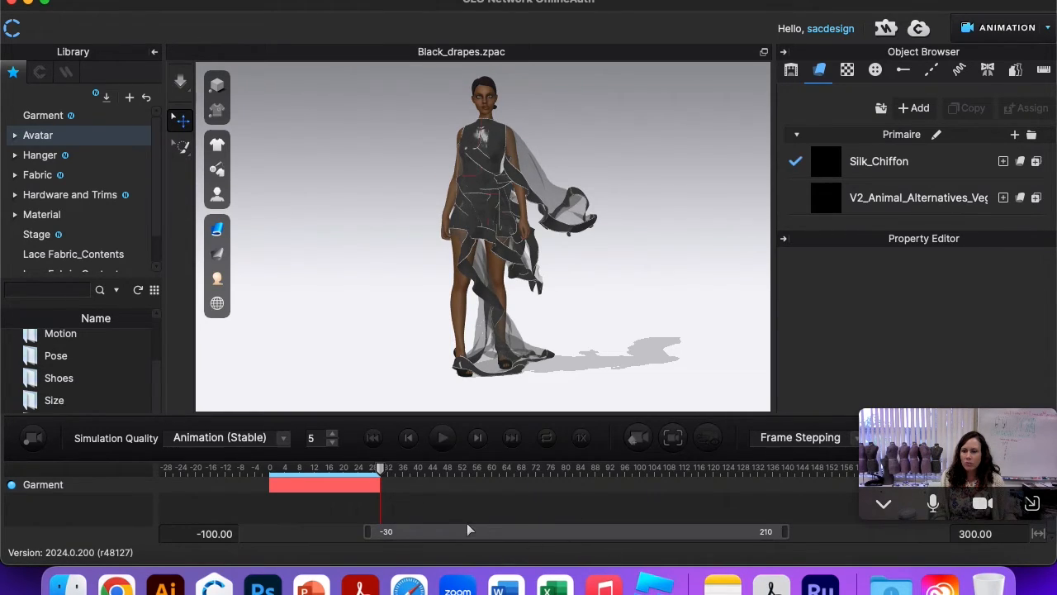
right_click(43, 484)
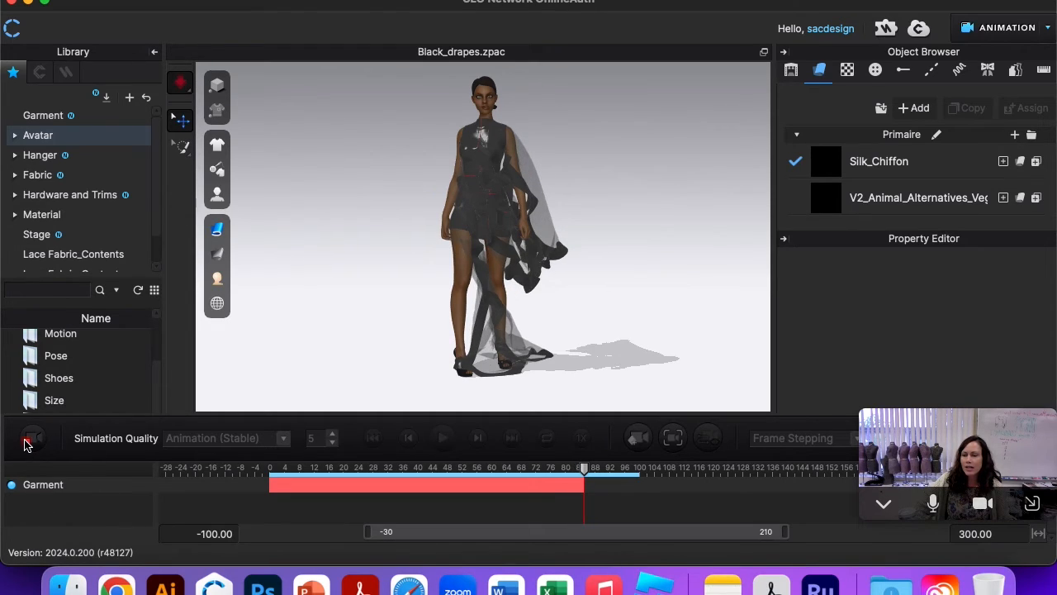
mouse_move(33, 438)
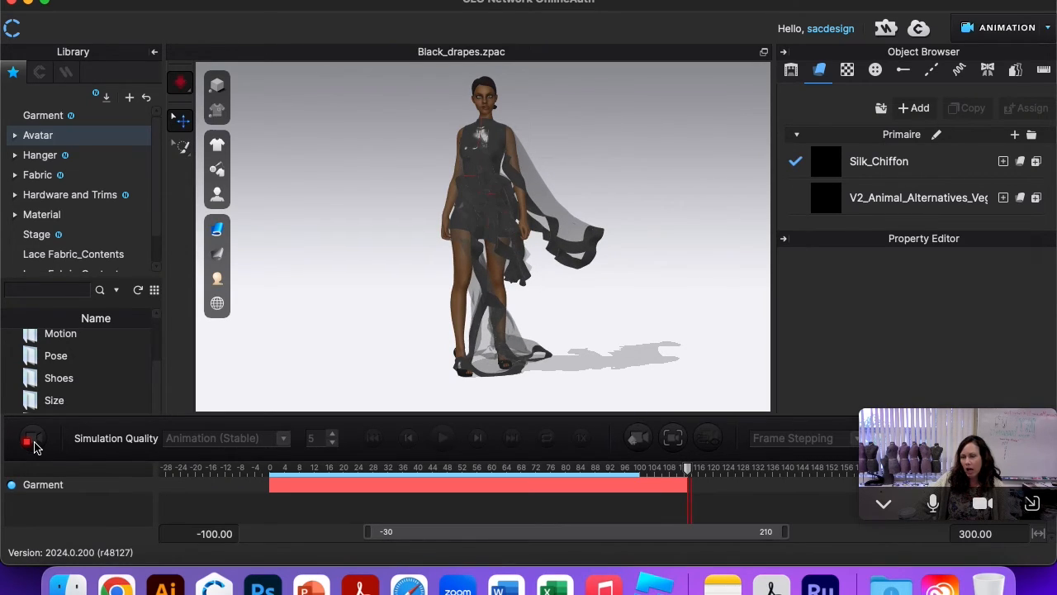
Stop recording, preview the wind animation, and rewind it to the first frame
left_click(33, 438)
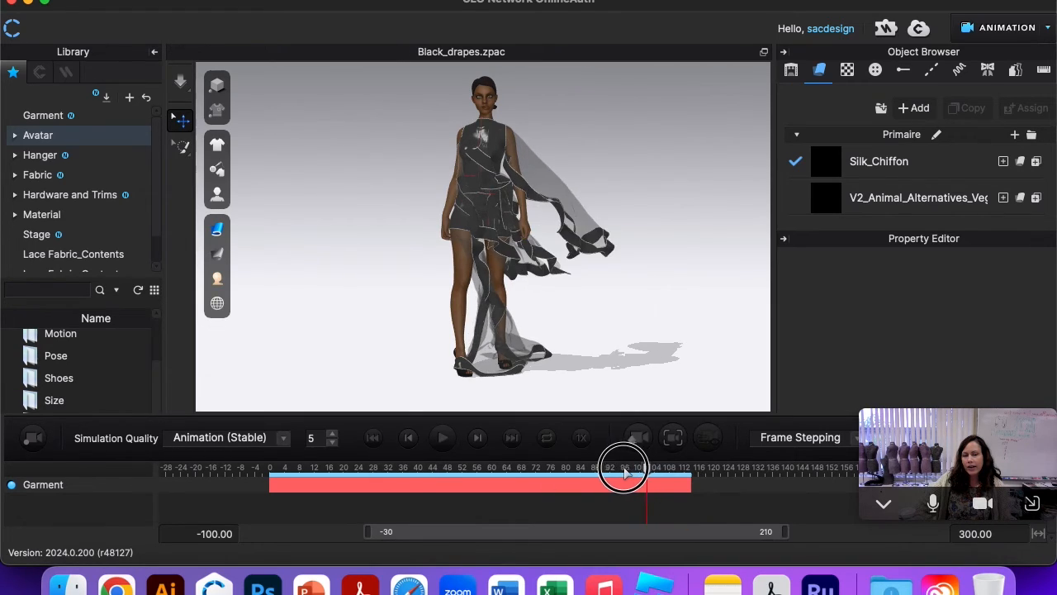
left_click(374, 437)
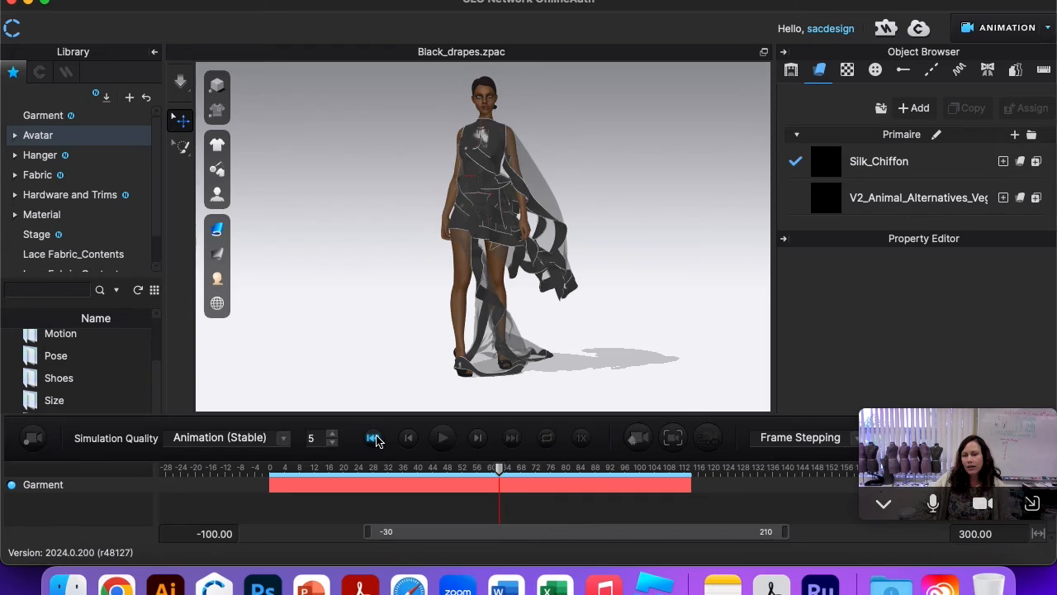
left_click(373, 437)
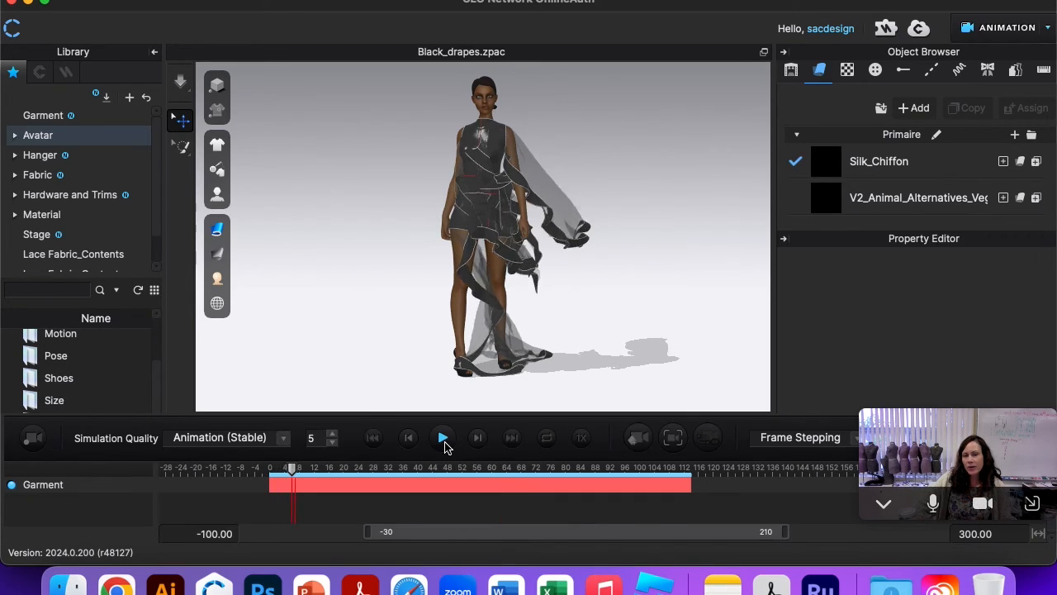
left_click(442, 438)
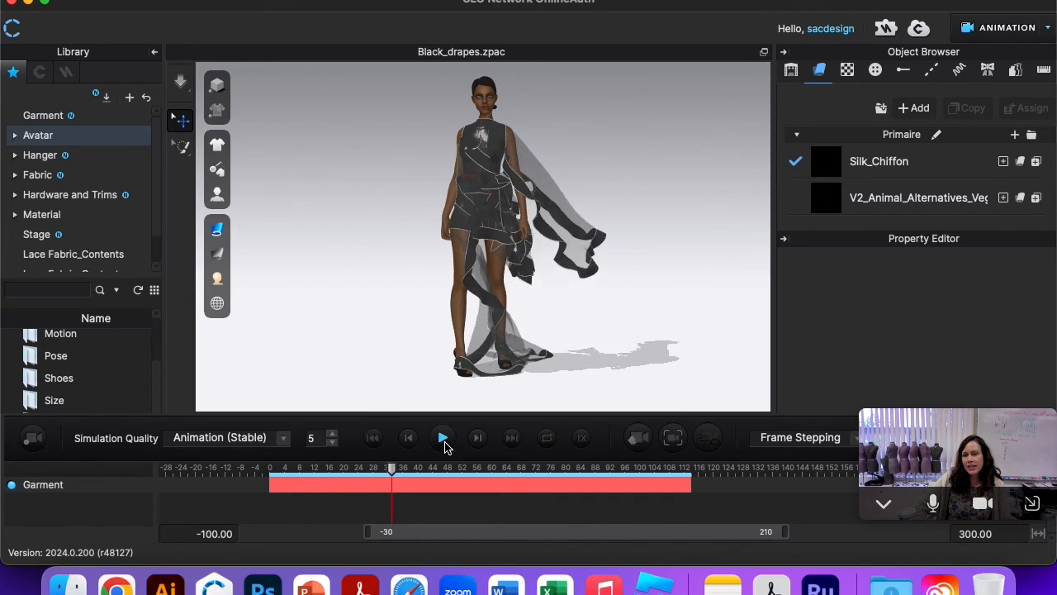
left_click(443, 437)
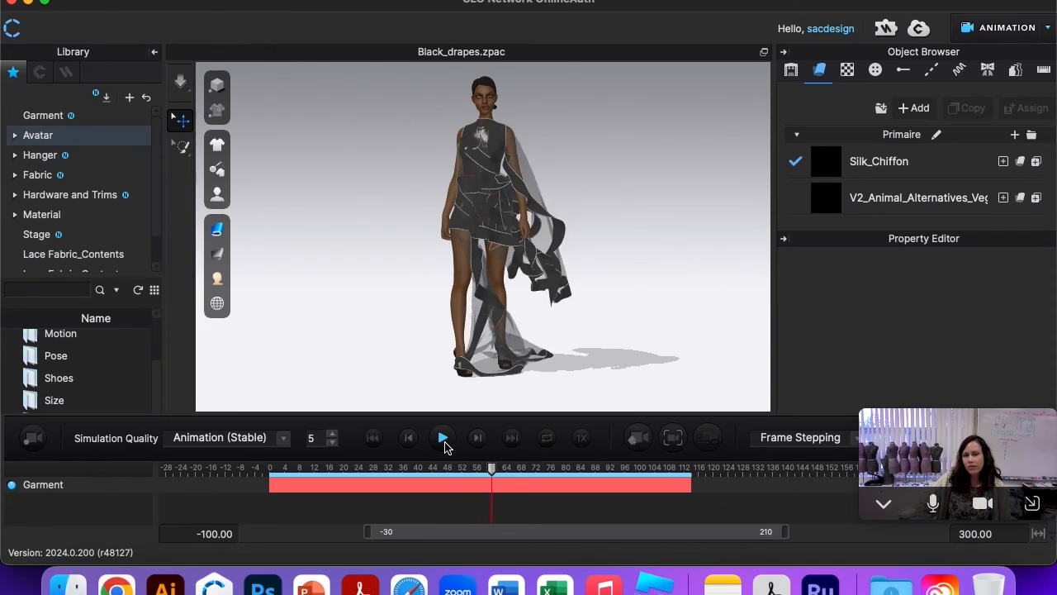
left_click(444, 437)
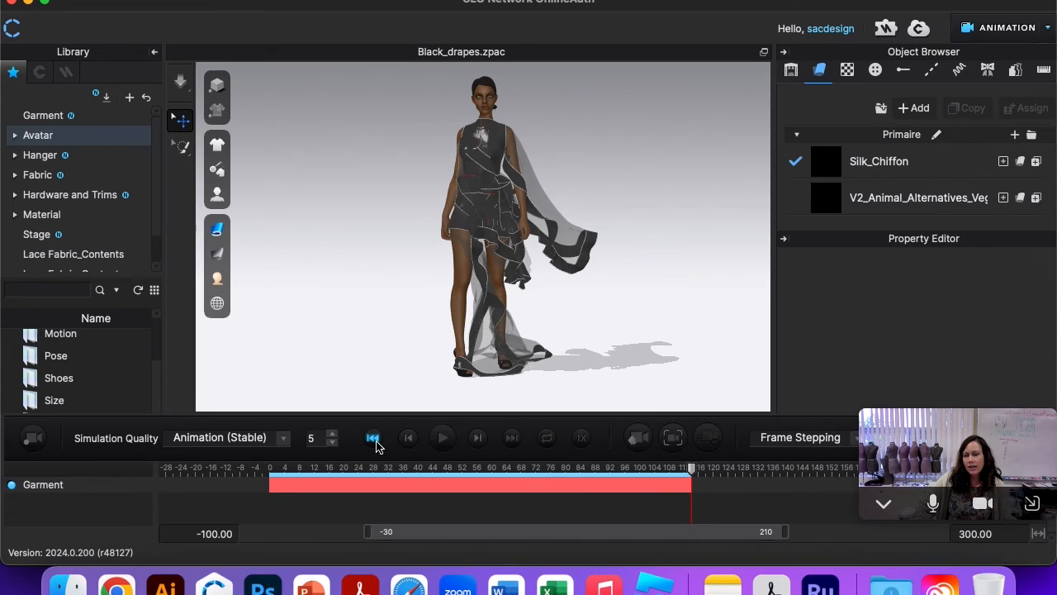
left_click(372, 438)
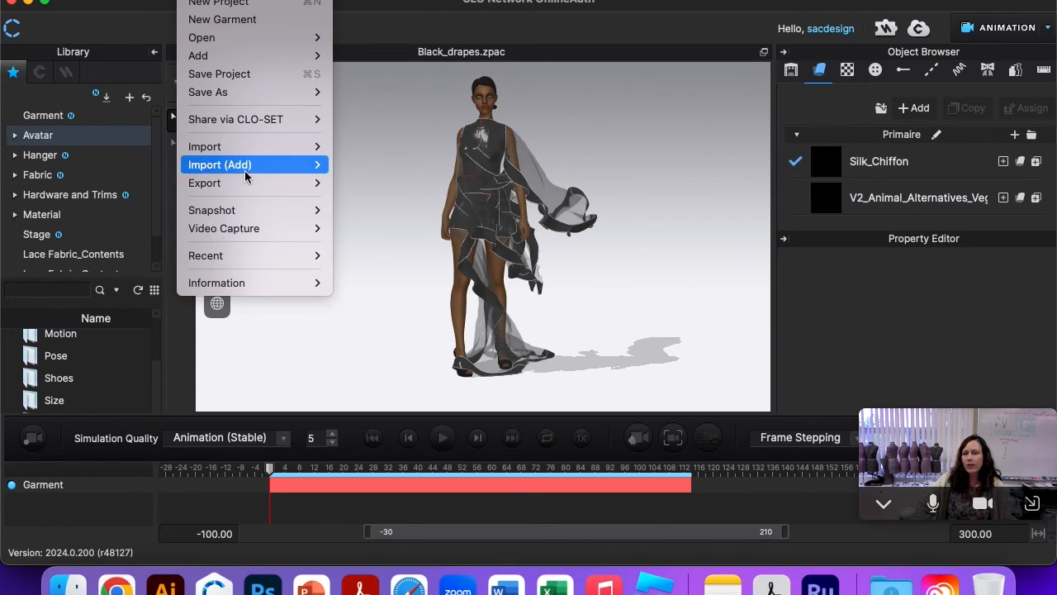
Record an 872×696 animation video capture of about 3.8 seconds and preview it
left_click(224, 228)
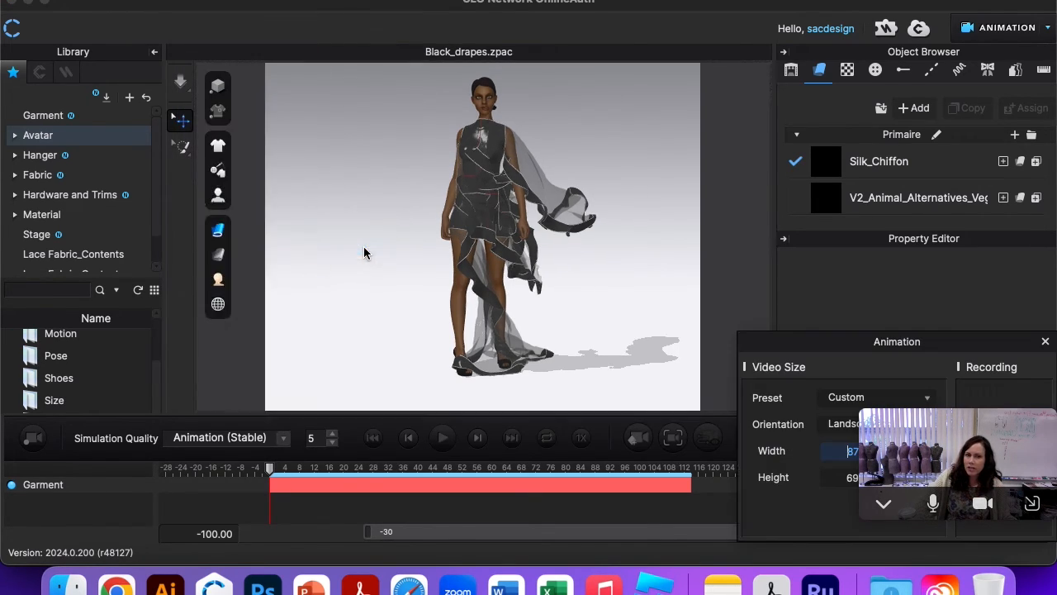
left_click_drag(897, 341, 616, 226)
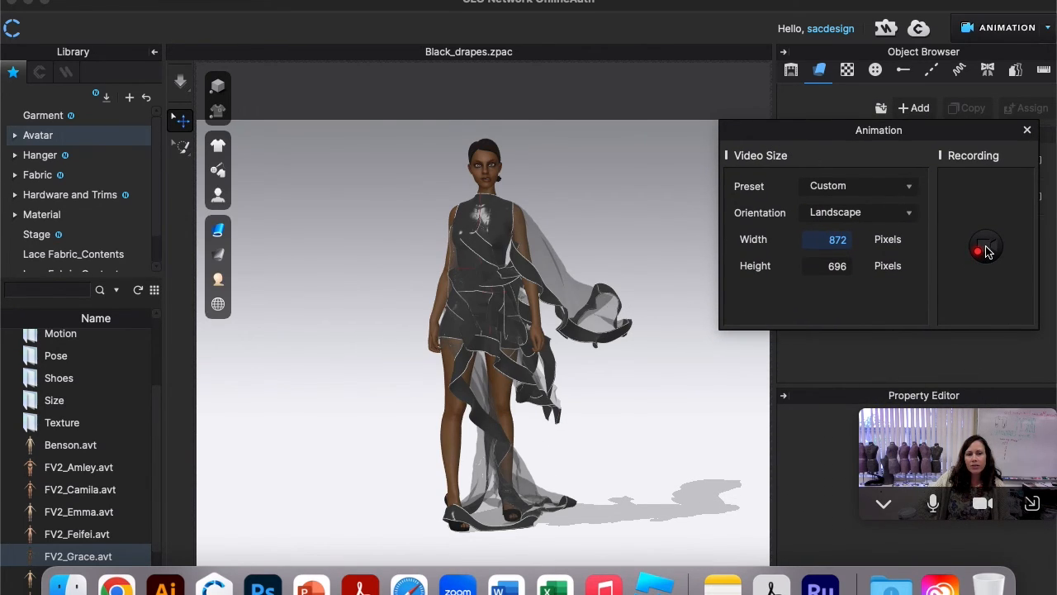
left_click(985, 246)
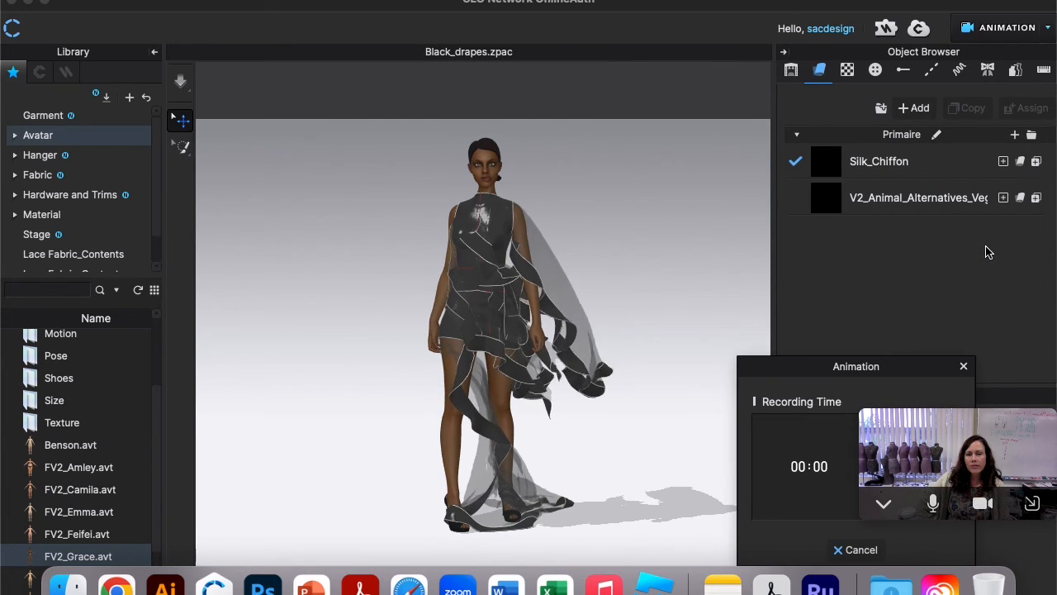
left_click_drag(857, 366, 828, 217)
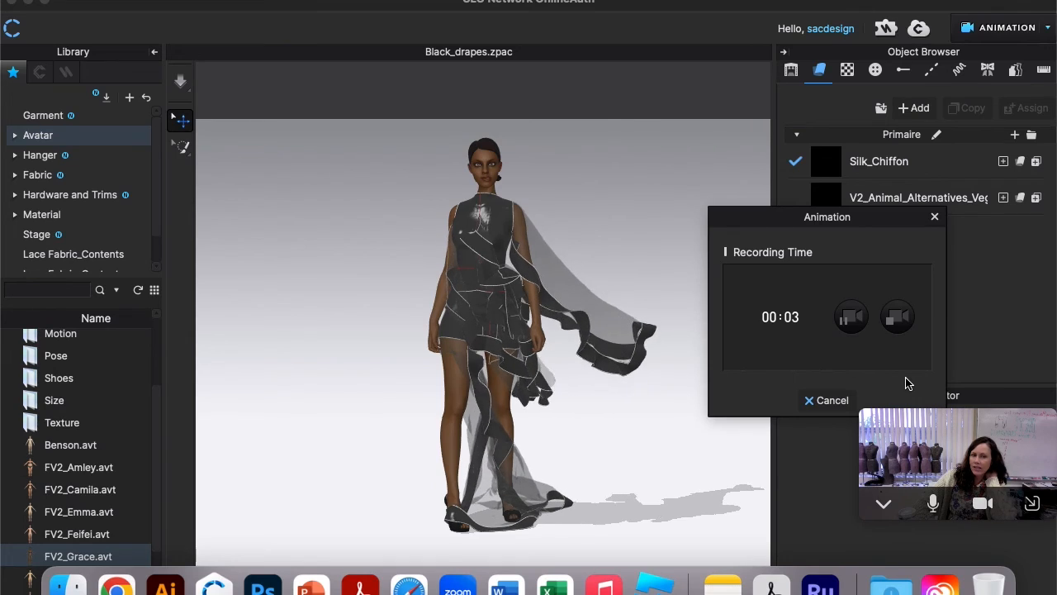
left_click(852, 317)
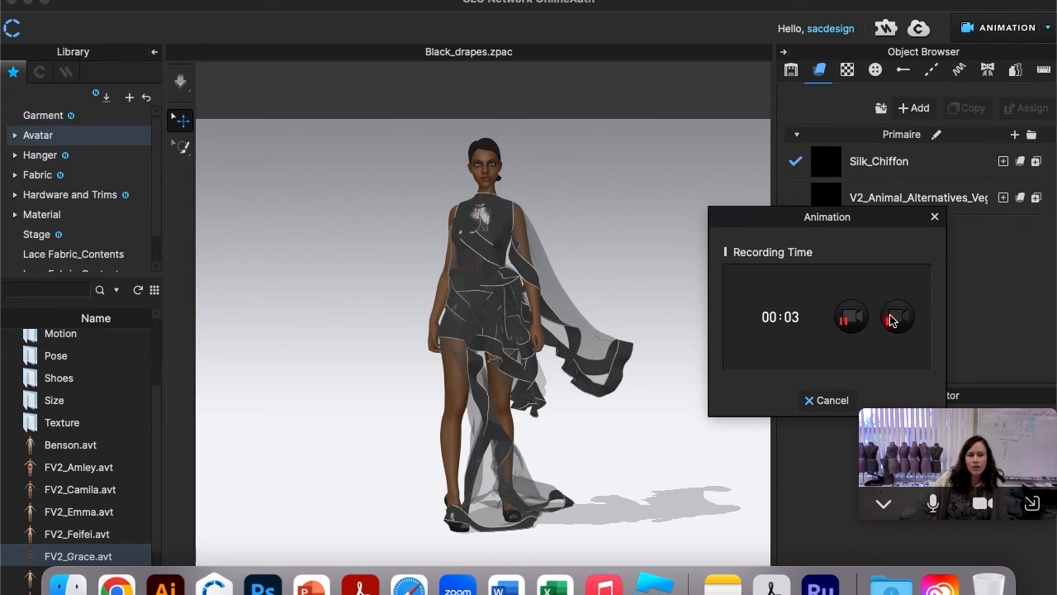
left_click(898, 316)
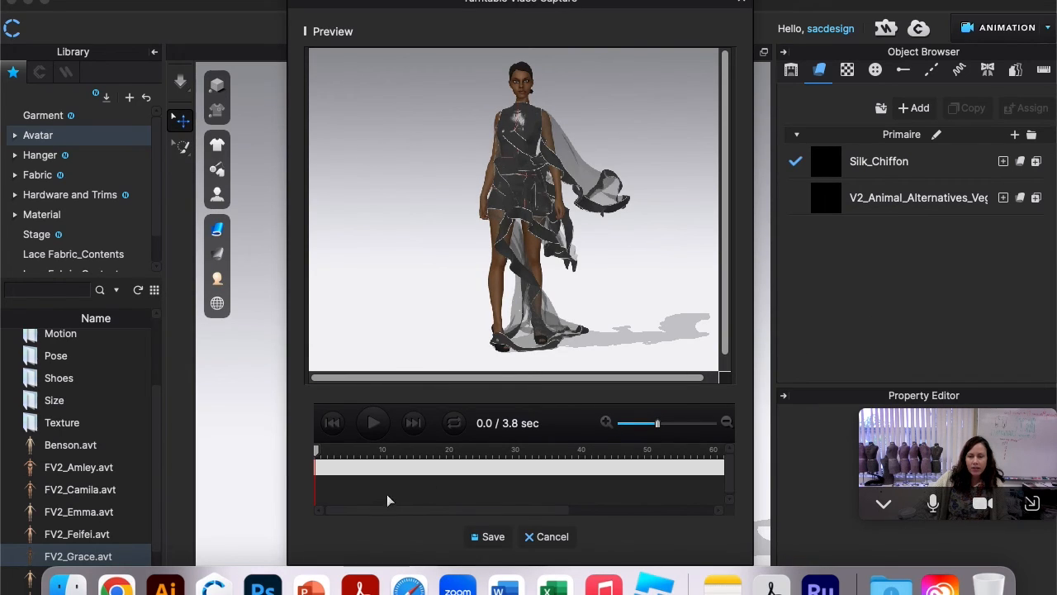
Save the capture as WindDemoAnimationVideo.mp4 on the Desktop and close the preview
left_click(372, 422)
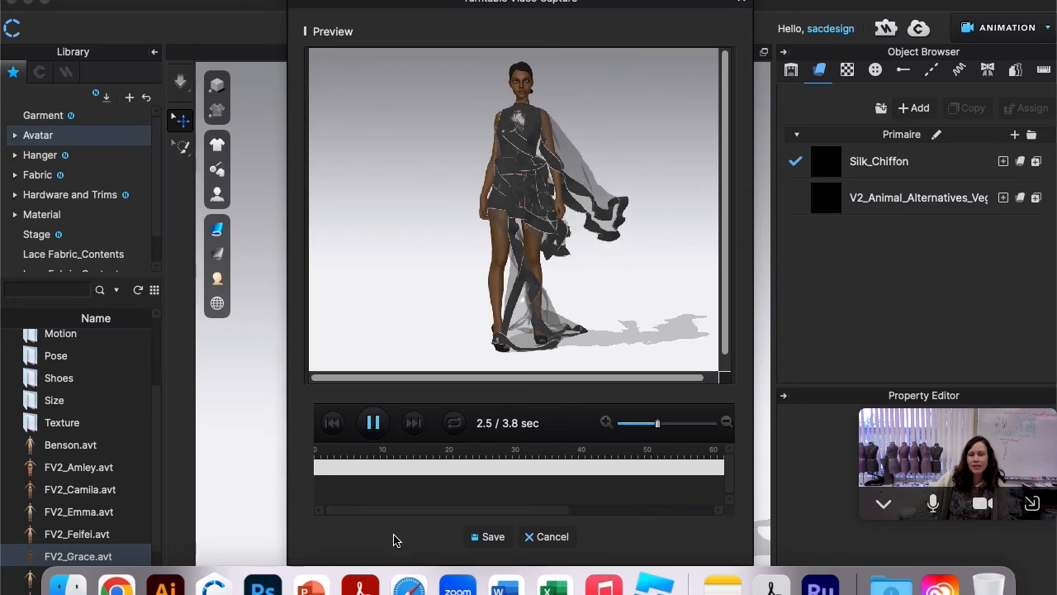
left_click(373, 423)
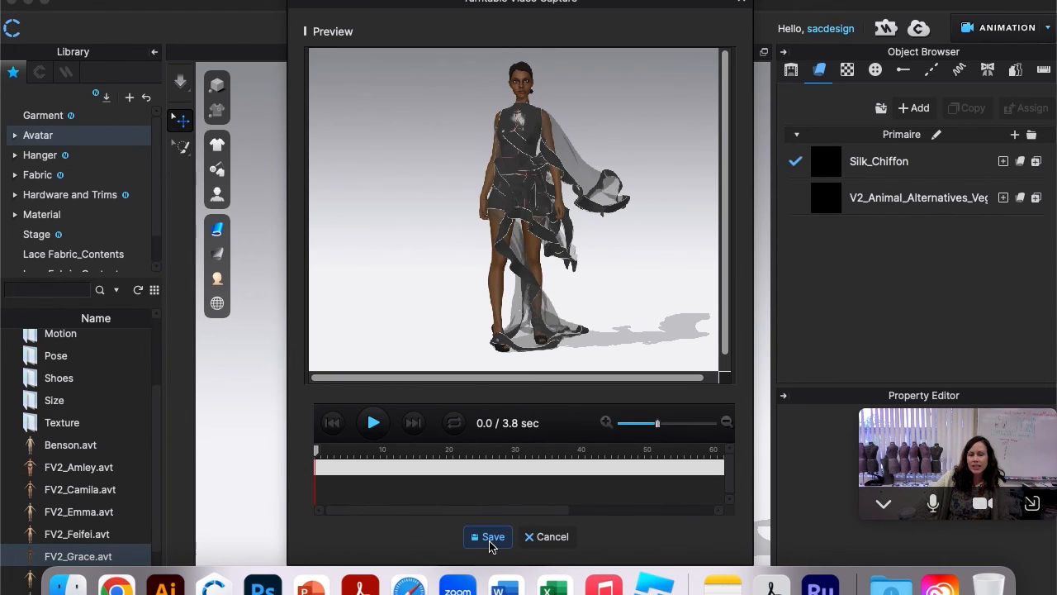
left_click(488, 536)
type("W")
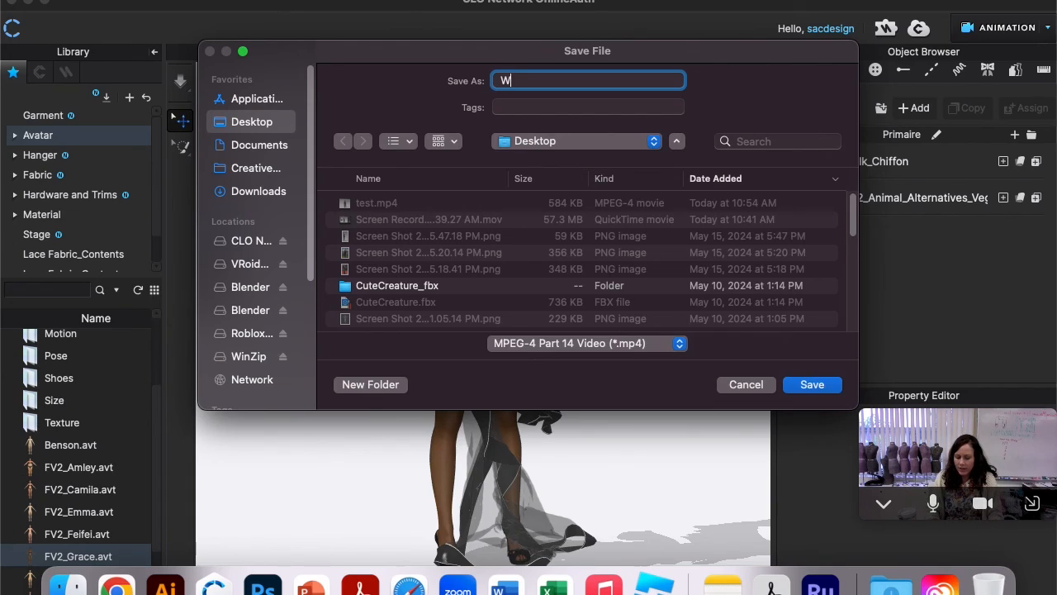
type("indDemoA")
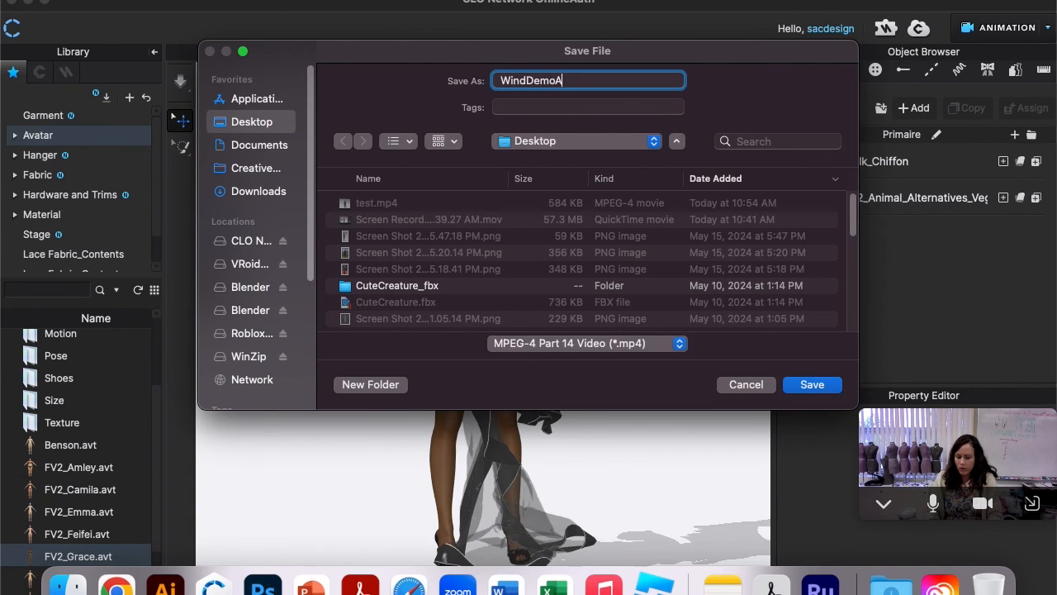
type("AnimationVideo")
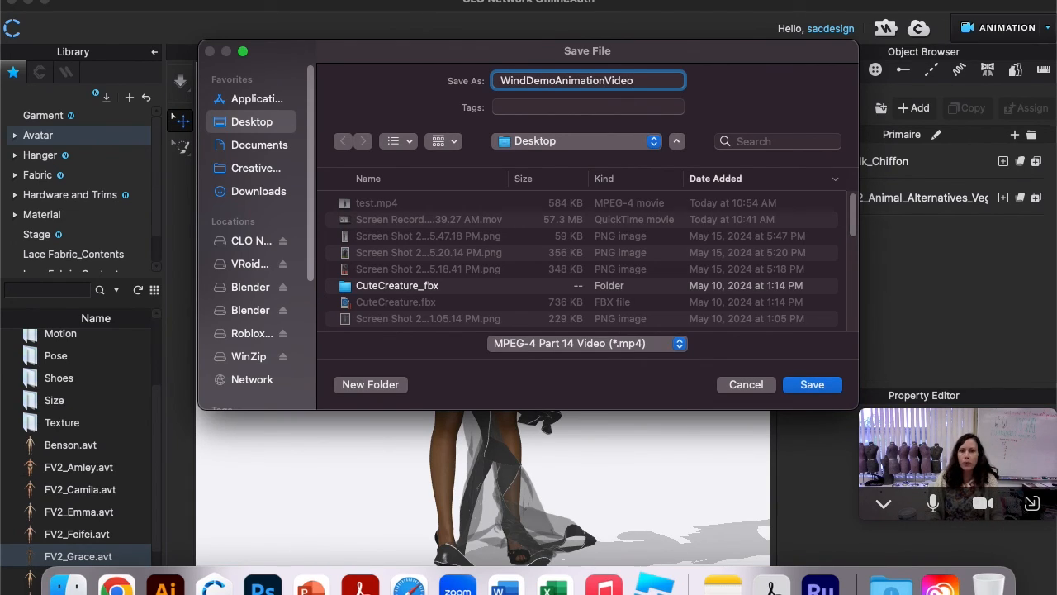
left_click(812, 384)
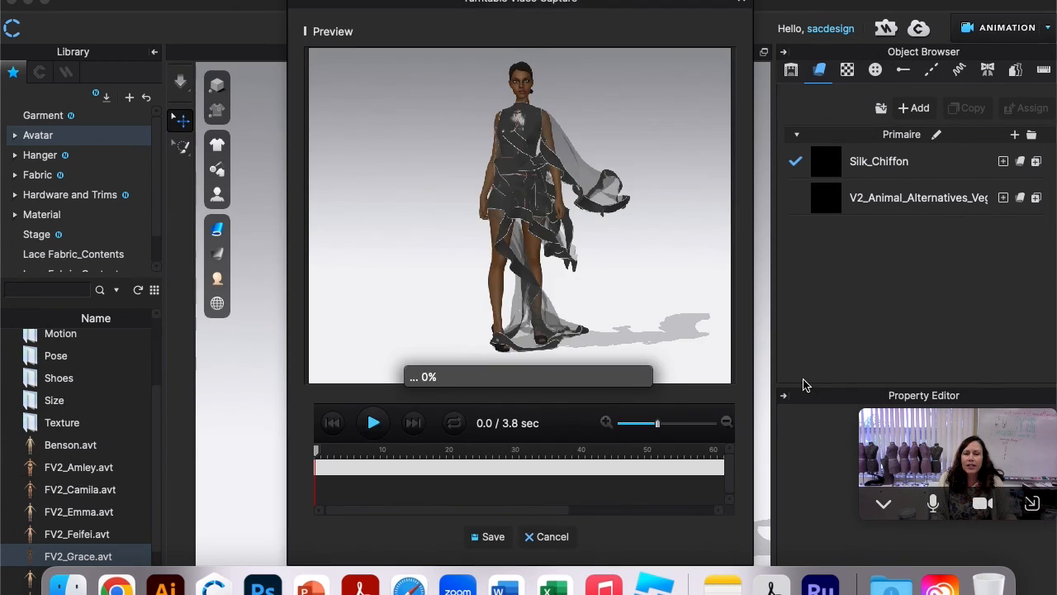
left_click(493, 536)
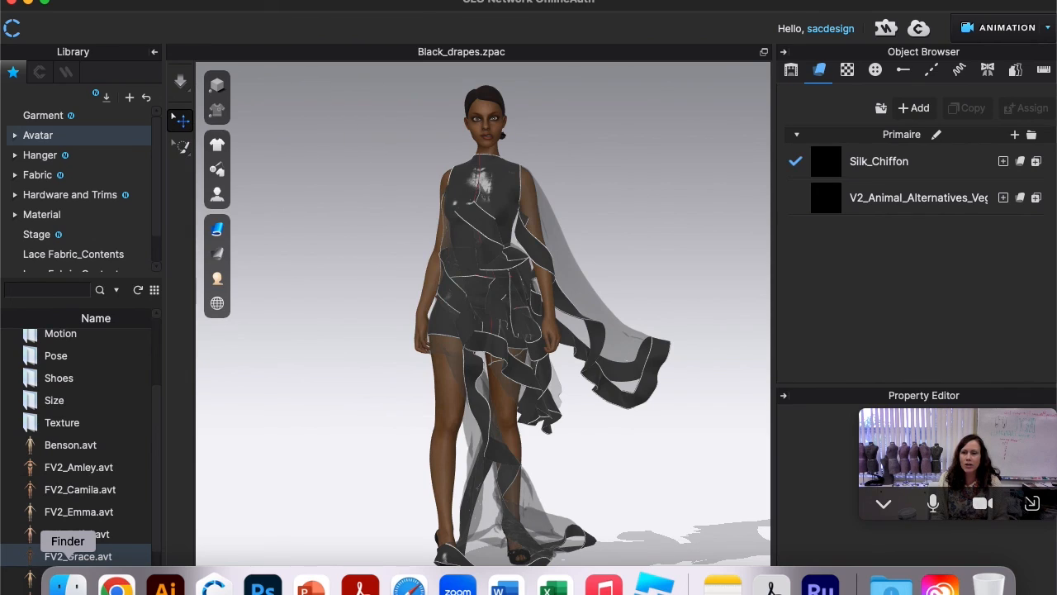
Open WindDemoAnimationVideo.mp4 from the Desktop folder in Finder
left_click(65, 584)
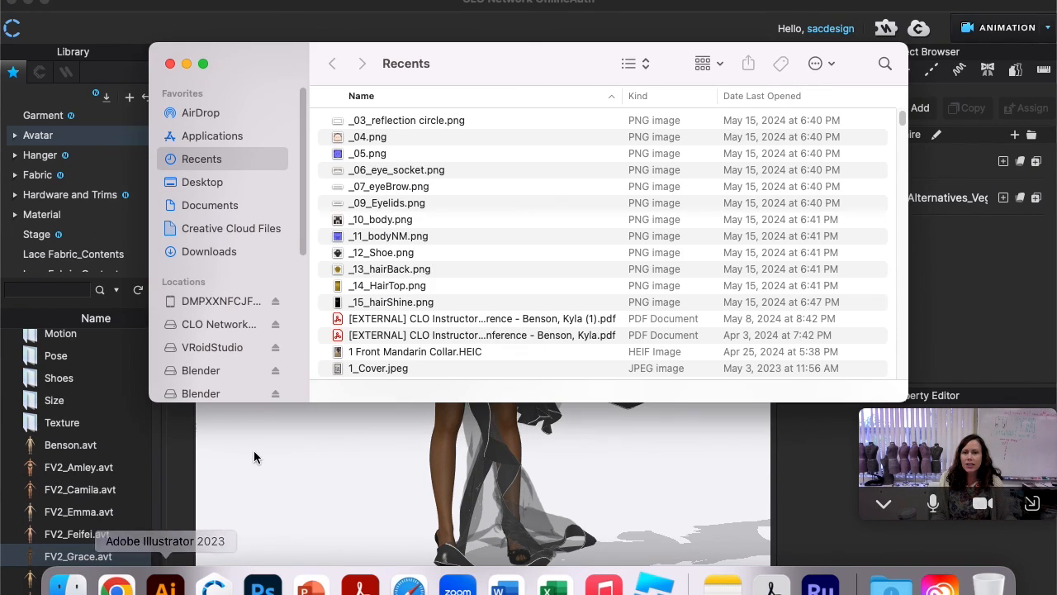
left_click(202, 182)
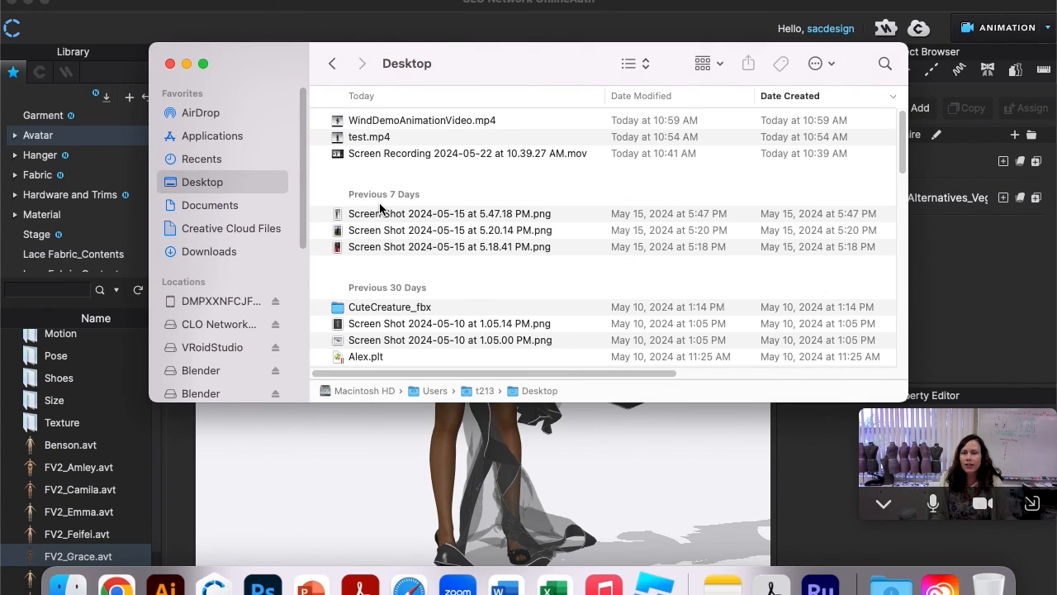
double_click(422, 120)
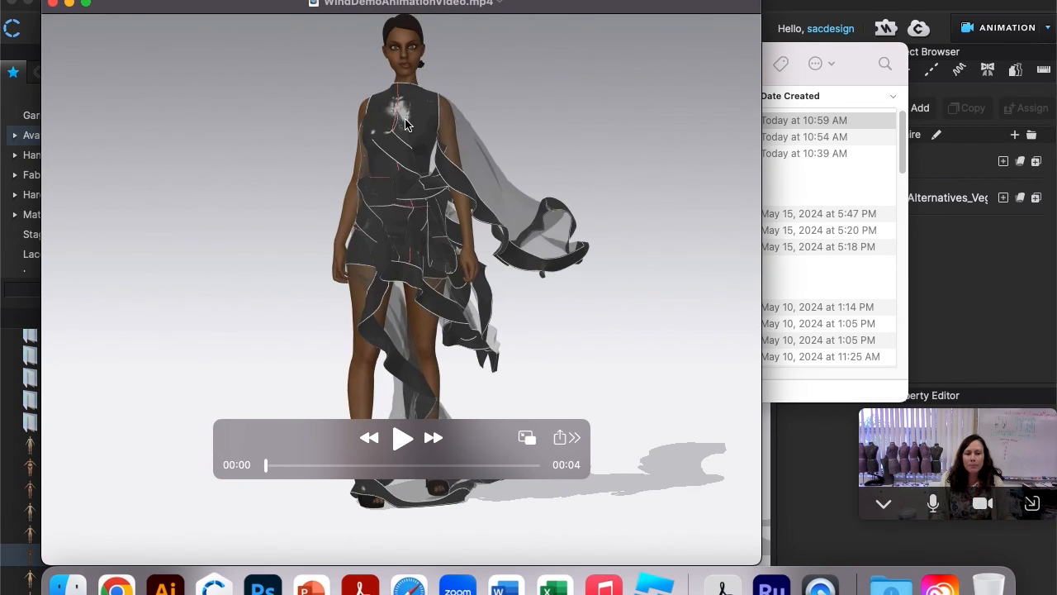
Play WindDemoAnimationVideo.mp4 in QuickTime Player through to the end
left_click(402, 438)
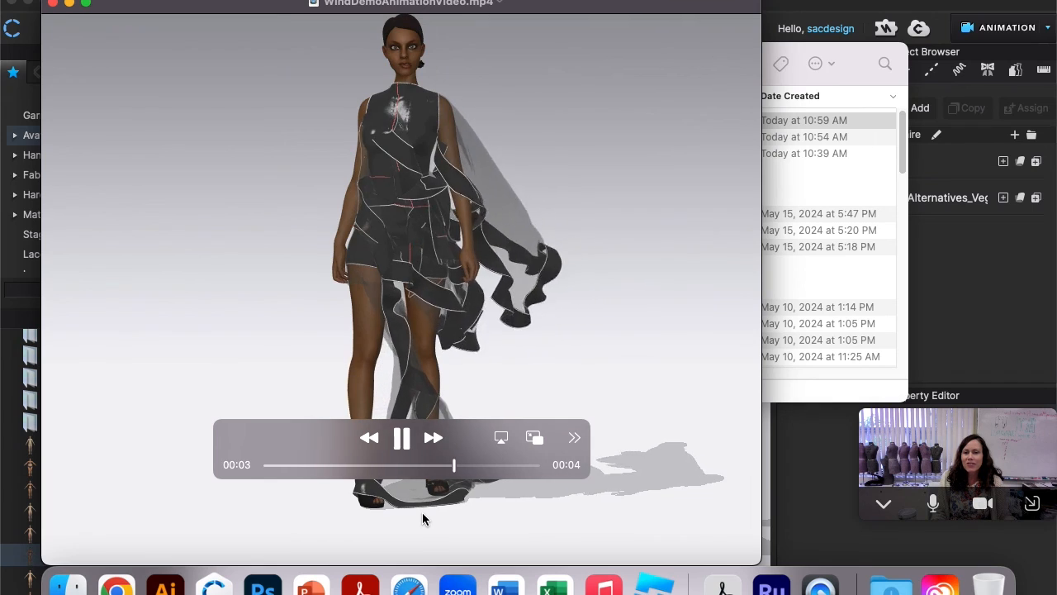
left_click(402, 438)
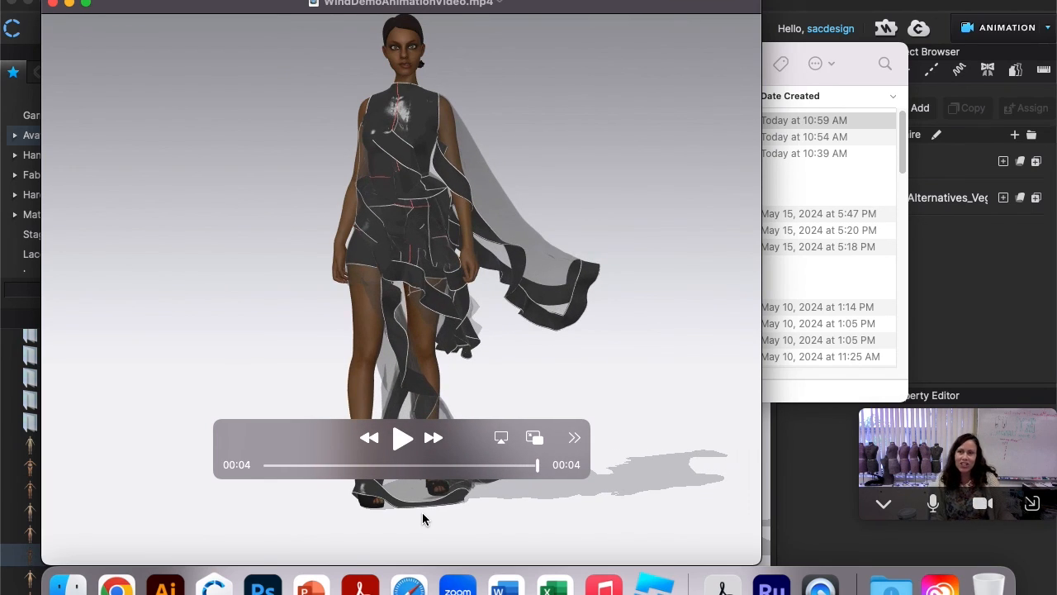
mouse_move(266, 273)
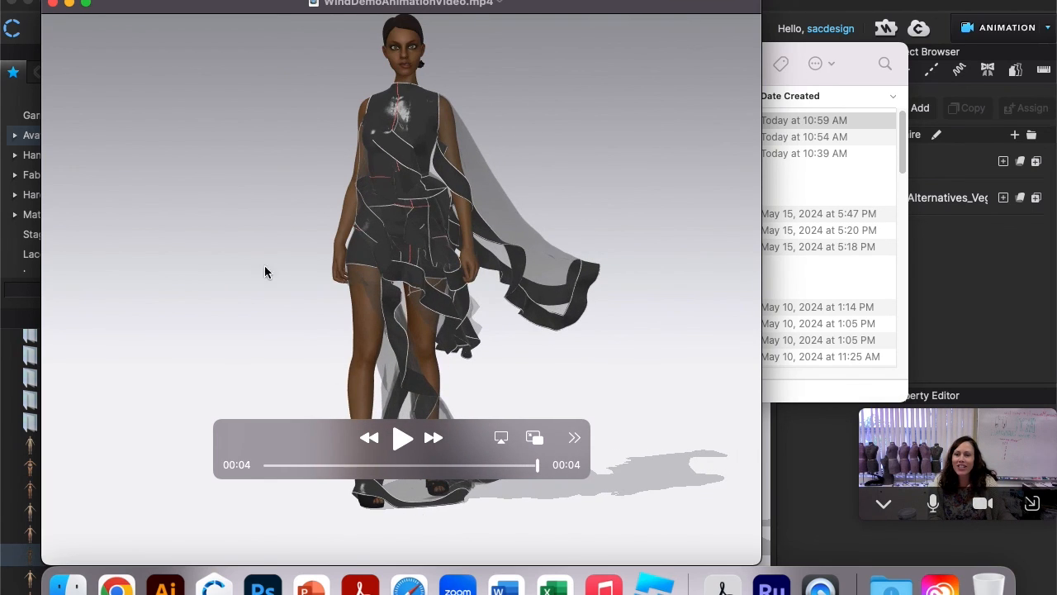